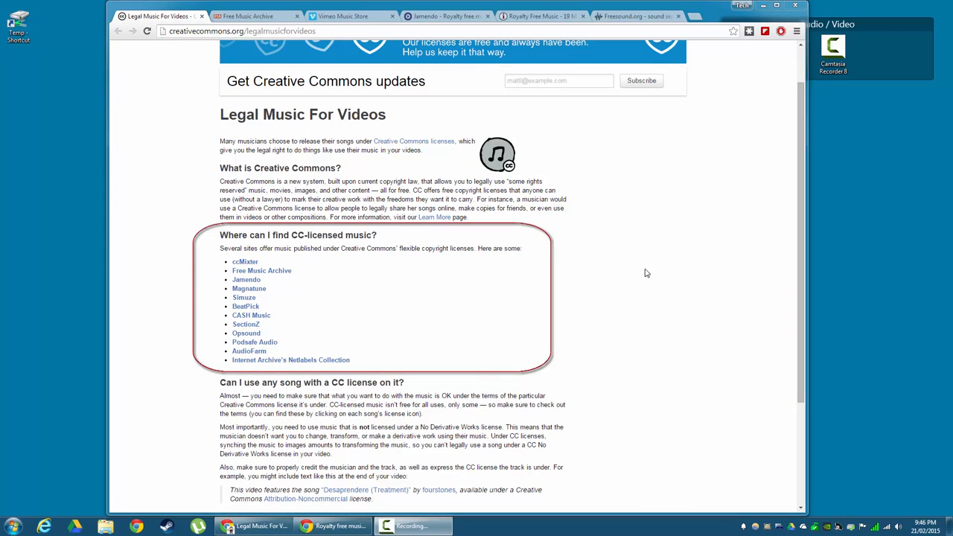
mouse_move(363, 352)
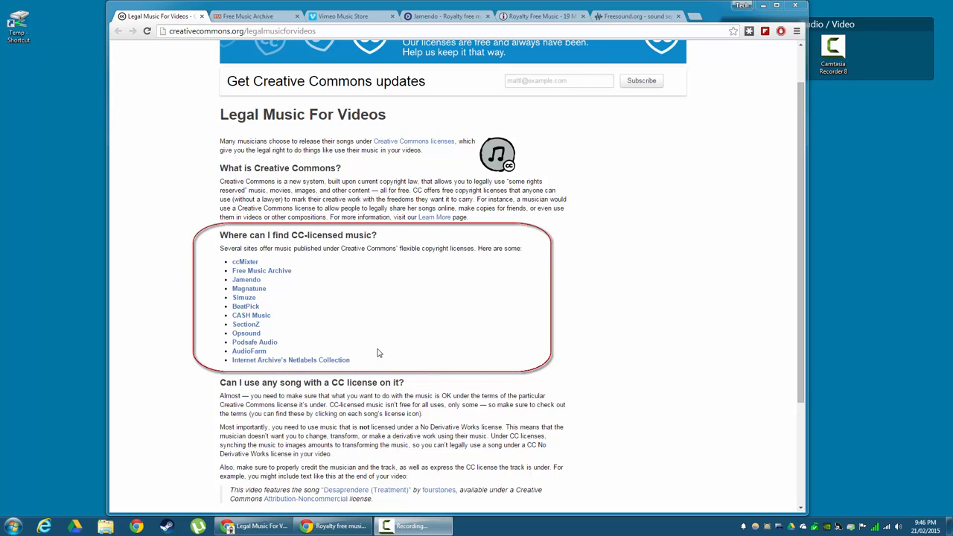
Step: Browse to the International genre page from the By Genre menu
left_click(262, 271)
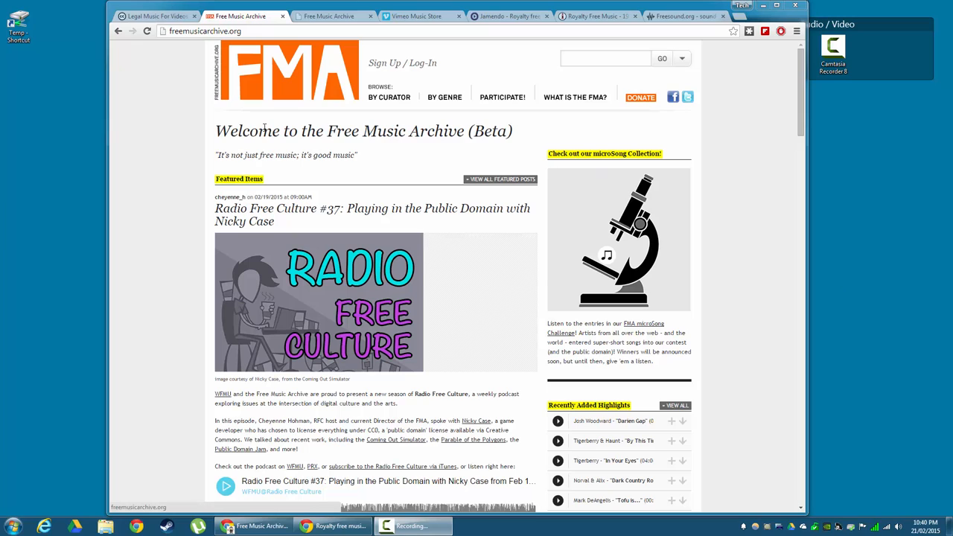
mouse_move(407, 65)
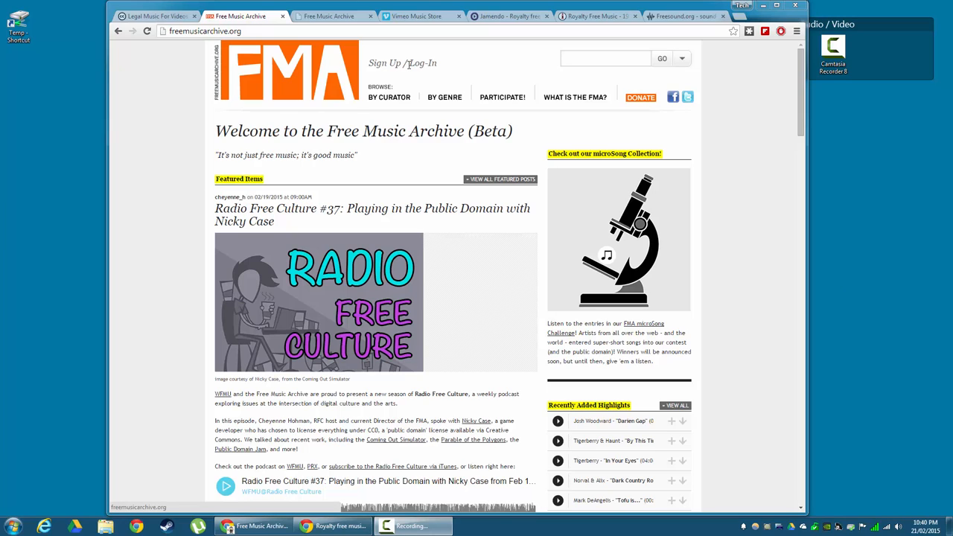
left_click(444, 97)
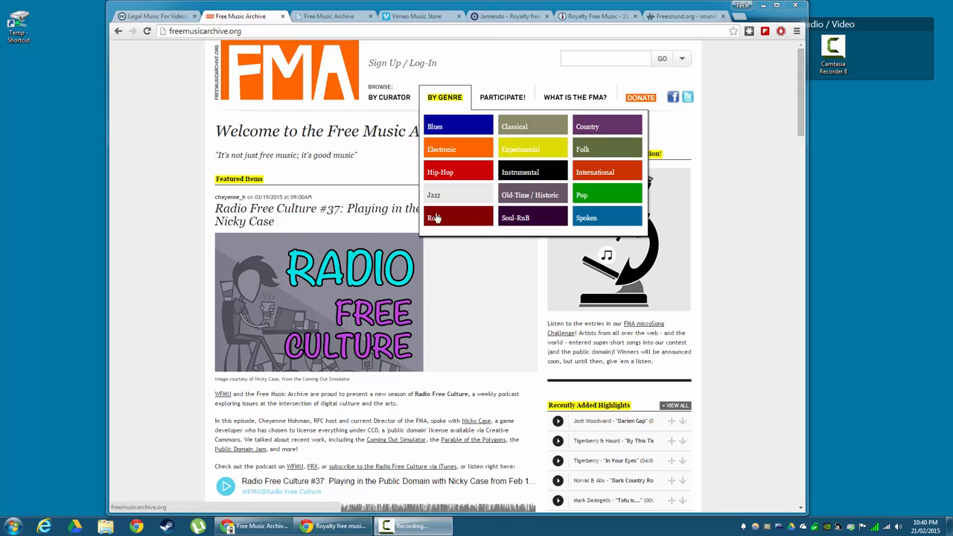
mouse_move(595, 173)
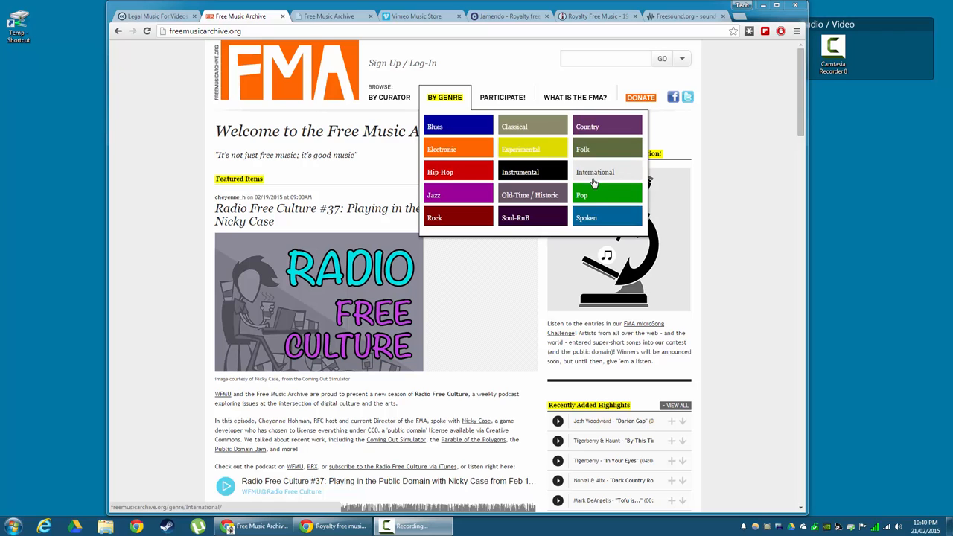
left_click(596, 173)
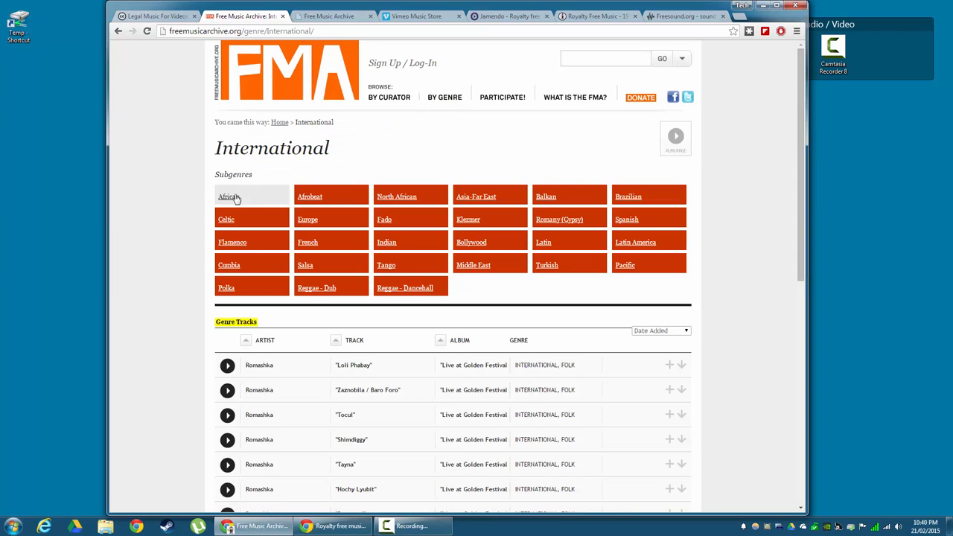
mouse_move(545, 197)
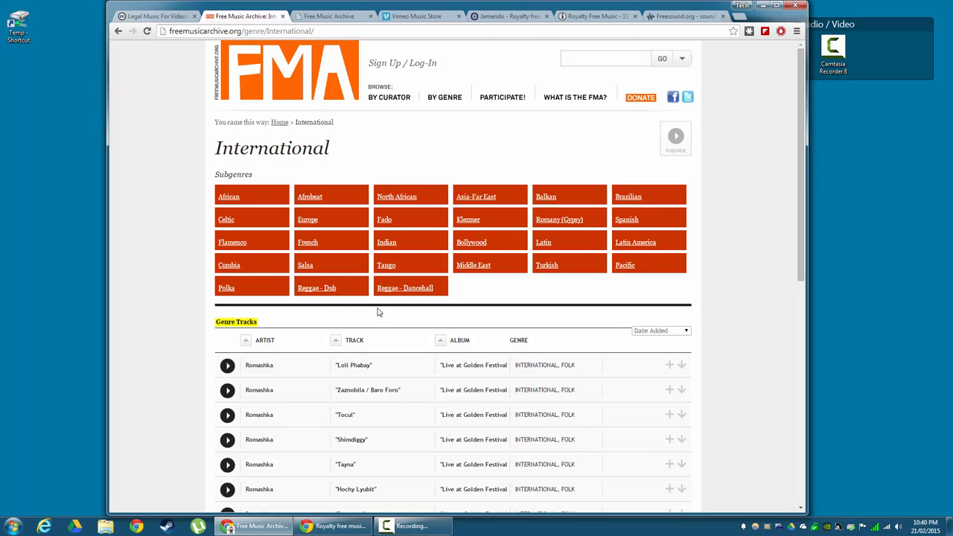
Step: Switch to the Electronic genre and show its Chill-out subgenre track list
left_click(444, 96)
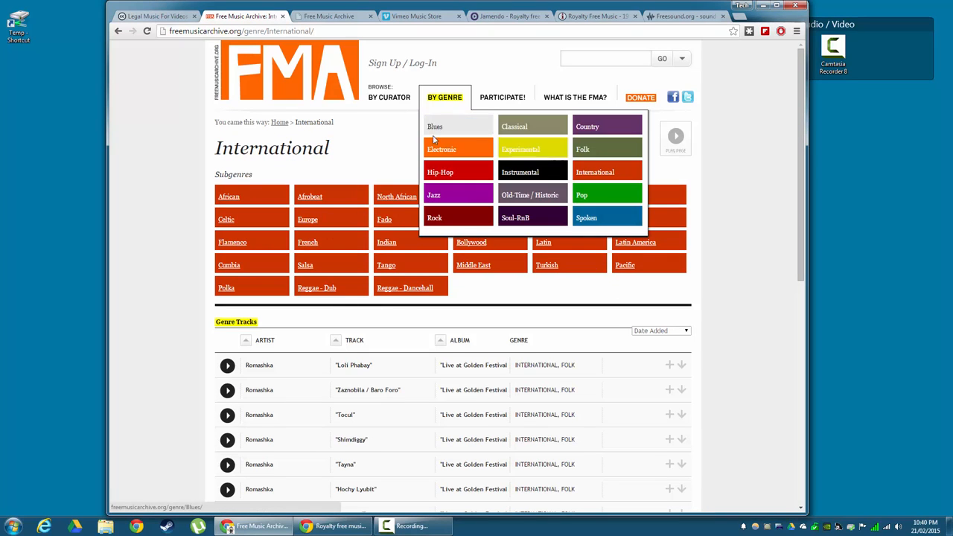
left_click(440, 148)
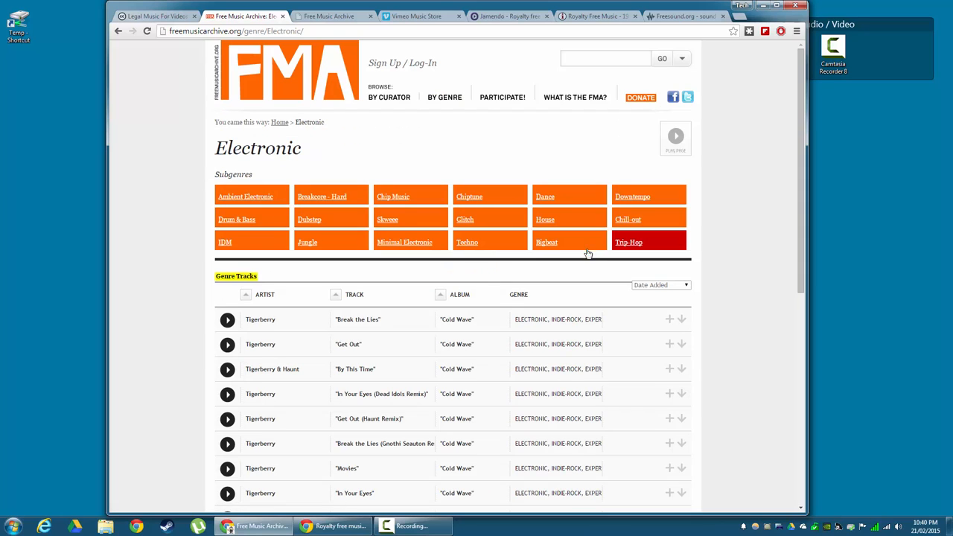
left_click(628, 219)
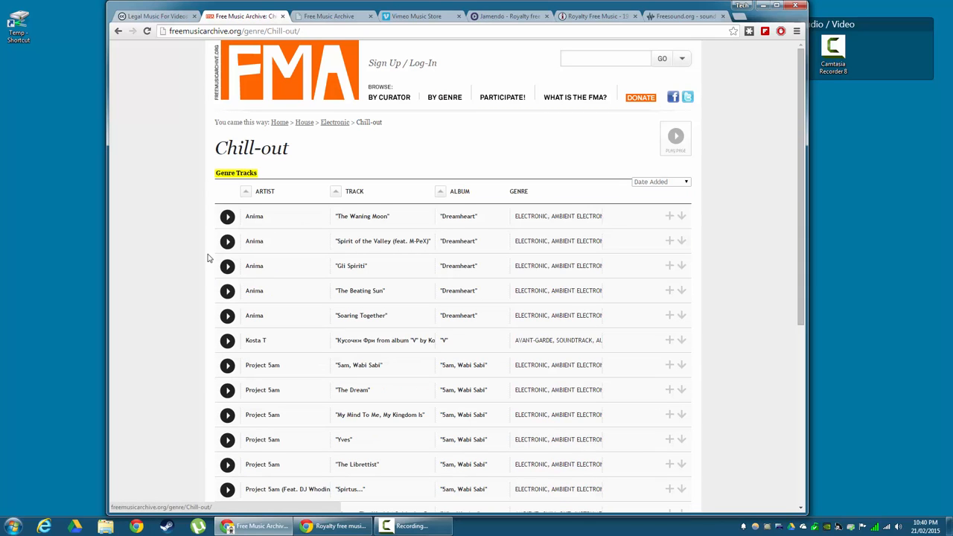
scroll("down", 3)
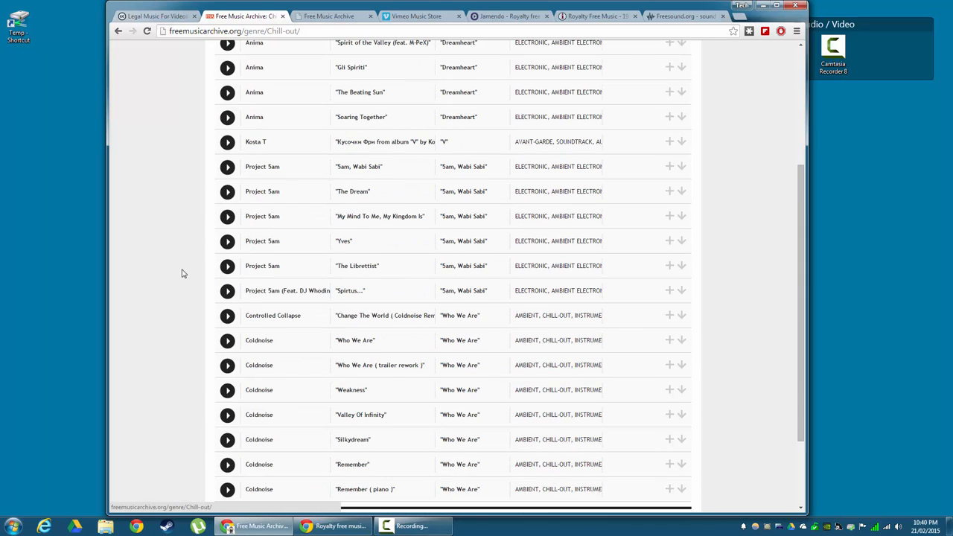
scroll("up", 3)
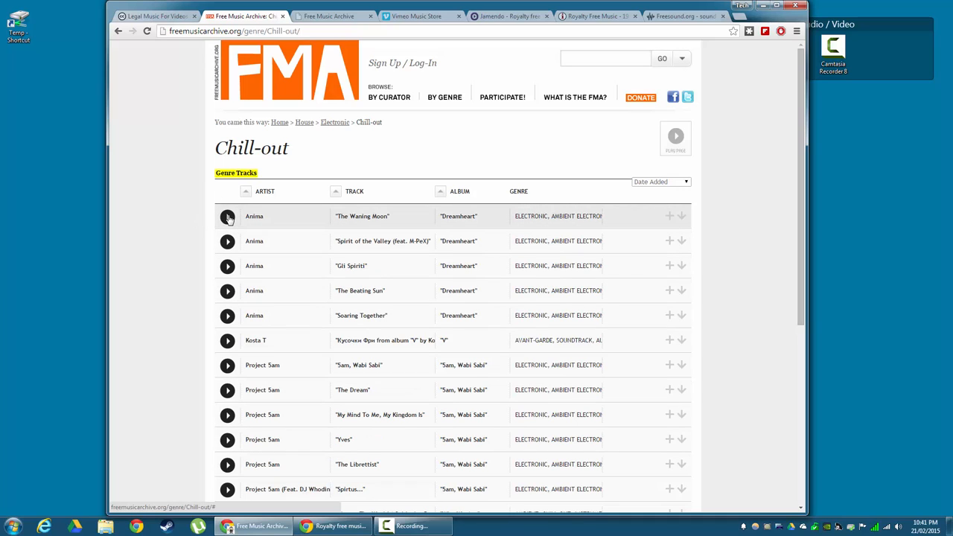
Step: Play Anima's 'The Waning Moon' from the Chill-out genre track list
left_click(226, 216)
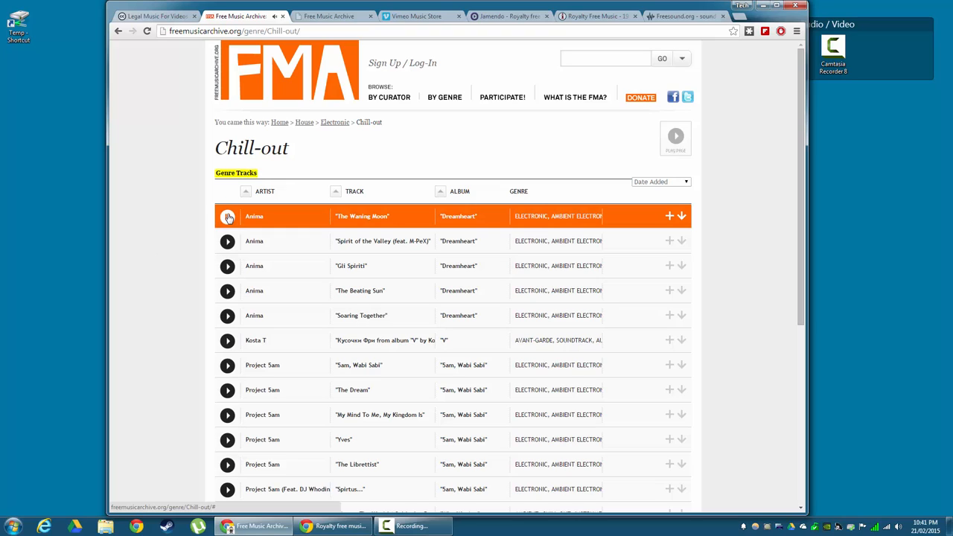
mouse_move(673, 209)
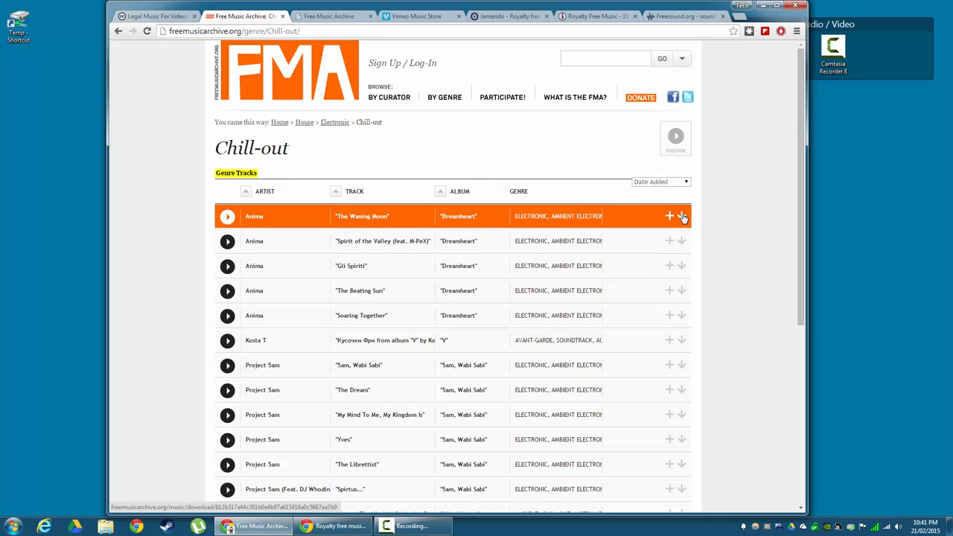
mouse_move(670, 216)
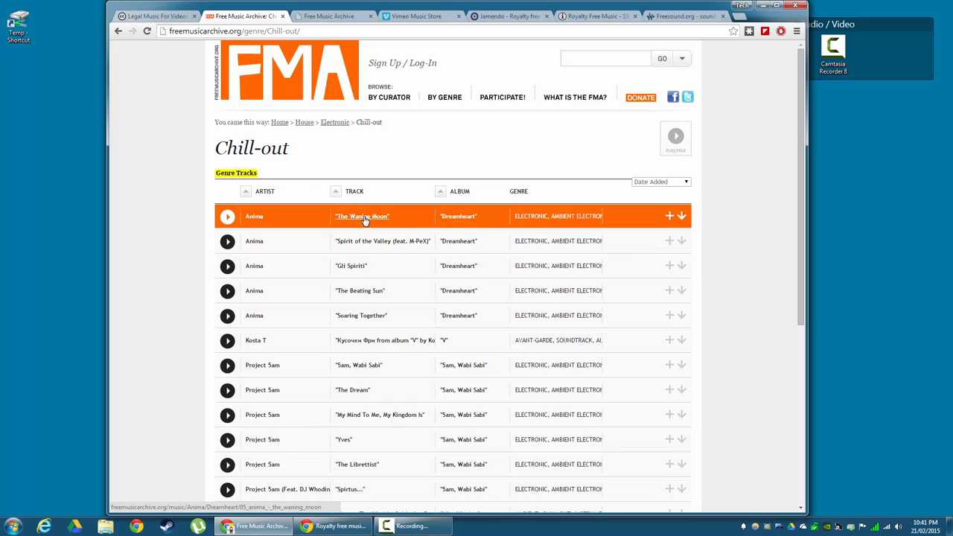
Step: Go to the dedicated track page for 'The Waning Moon' with its details and CC badge
left_click(362, 216)
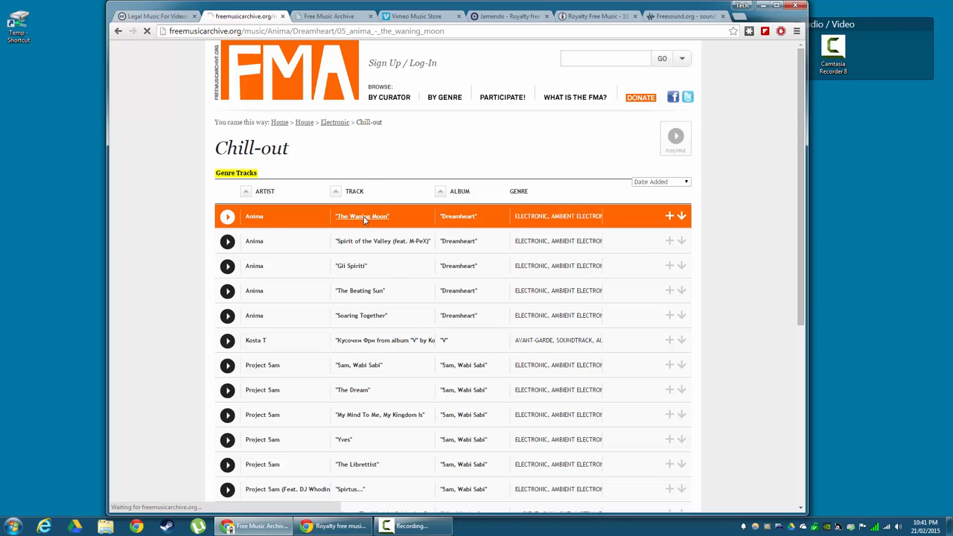
left_click(362, 216)
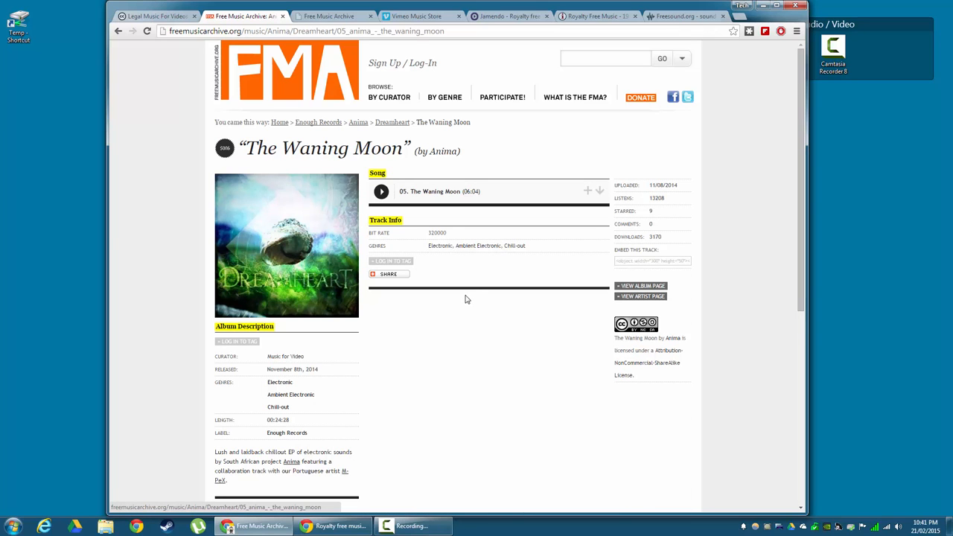
mouse_move(599, 247)
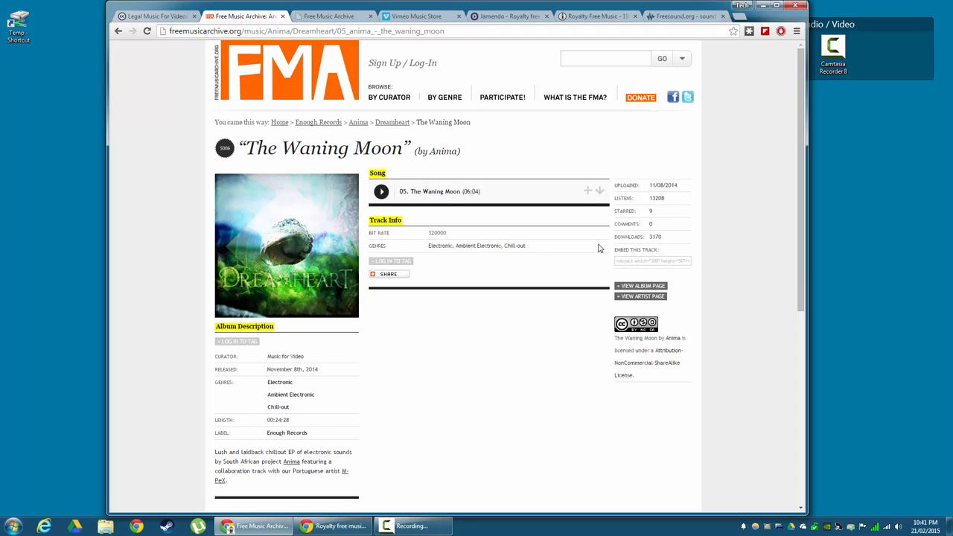
mouse_move(669, 202)
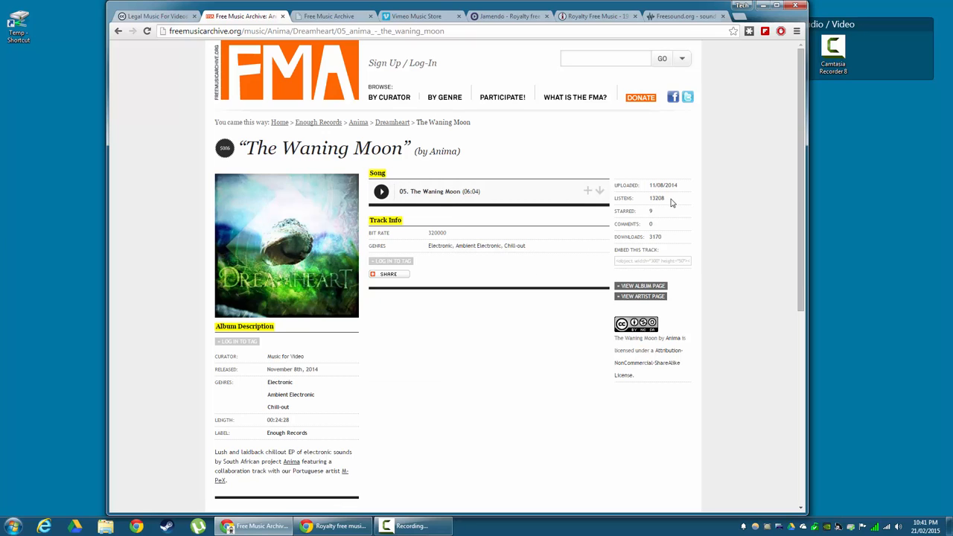
mouse_move(611, 244)
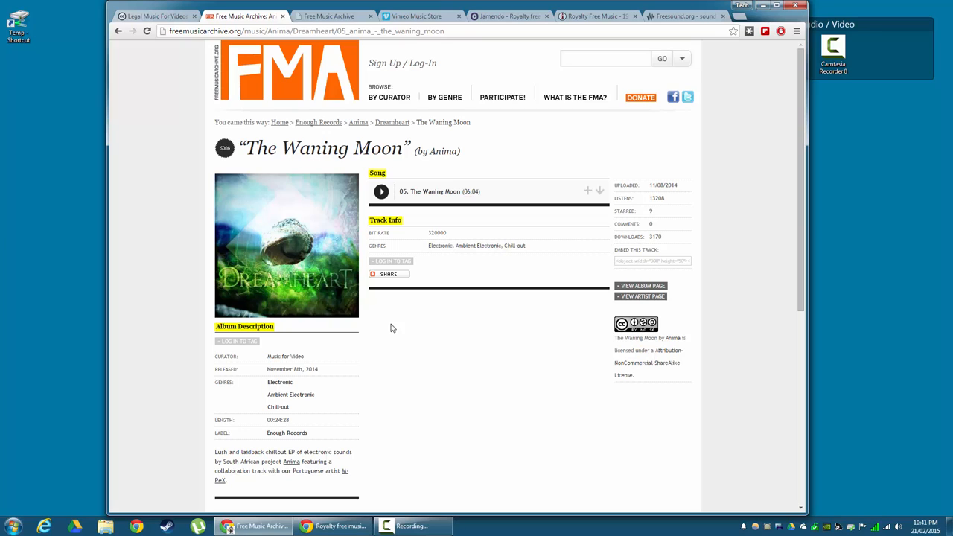
mouse_move(217, 381)
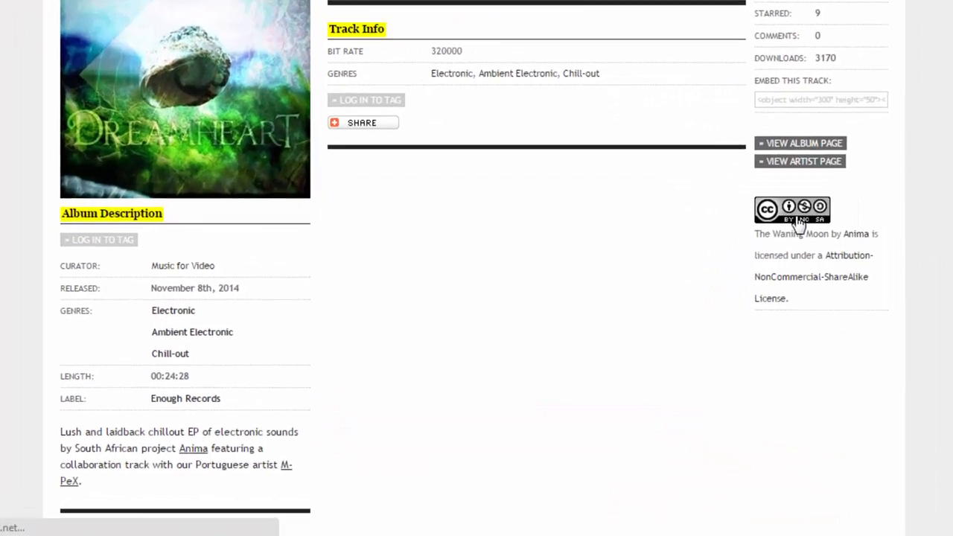
Step: View the track's Creative Commons NonCommercial ShareAlike licence terms via its badge
left_click(791, 209)
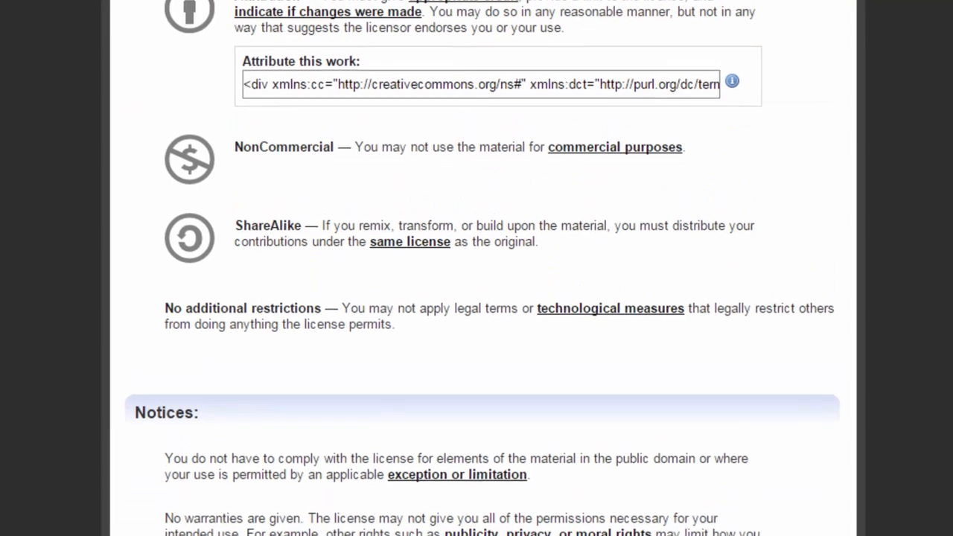
scroll("up", 3)
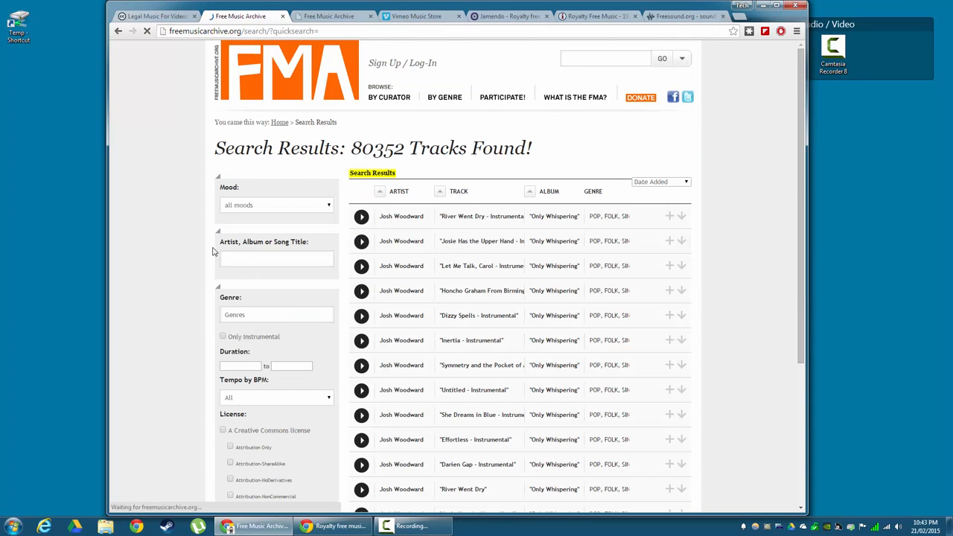
Step: Filter the search by chosen licence types, cutting results from 80,352 to 44,814 tracks
scroll("down", 3)
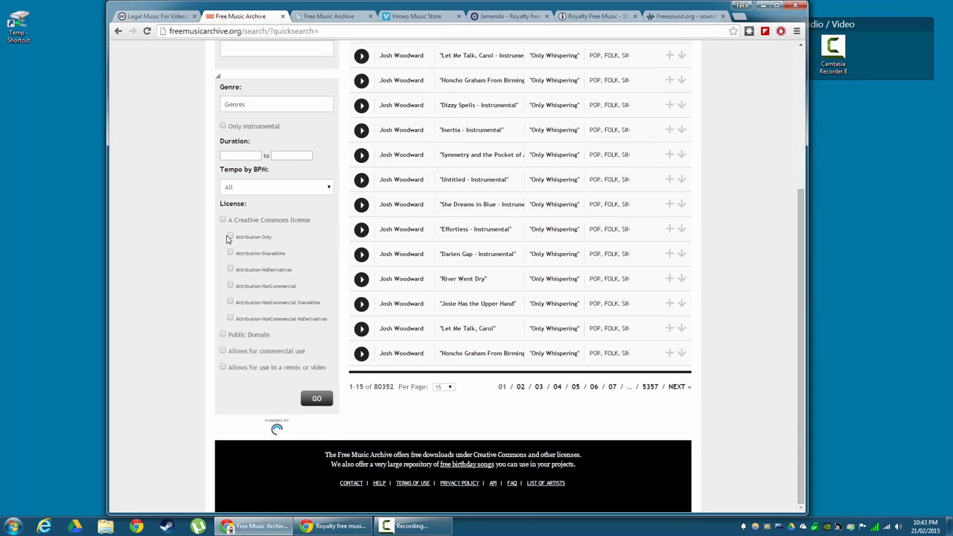
left_click(229, 237)
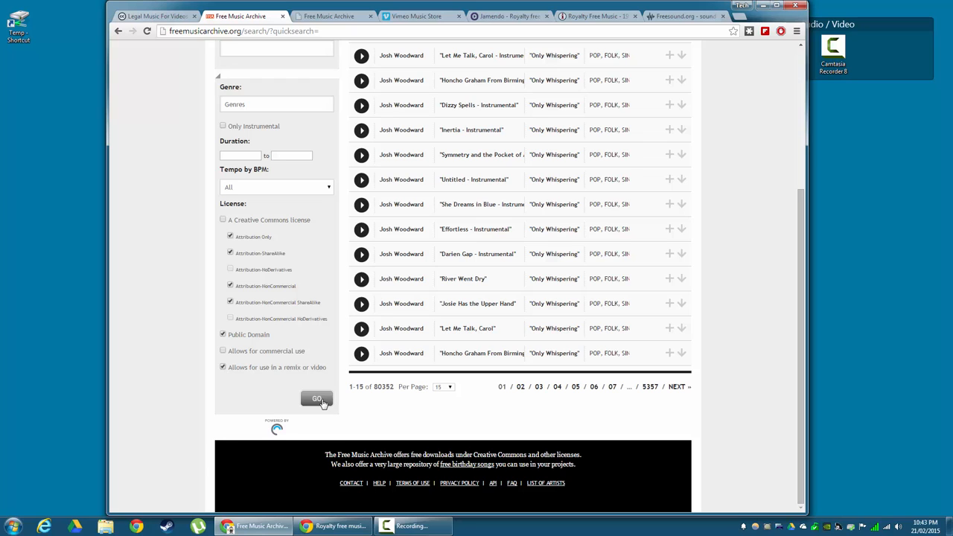
left_click(315, 399)
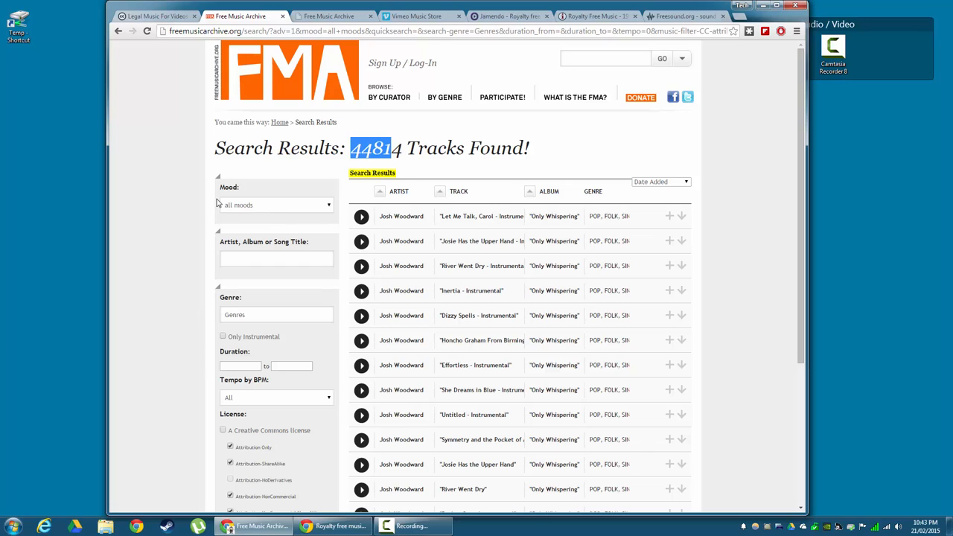
left_click(275, 206)
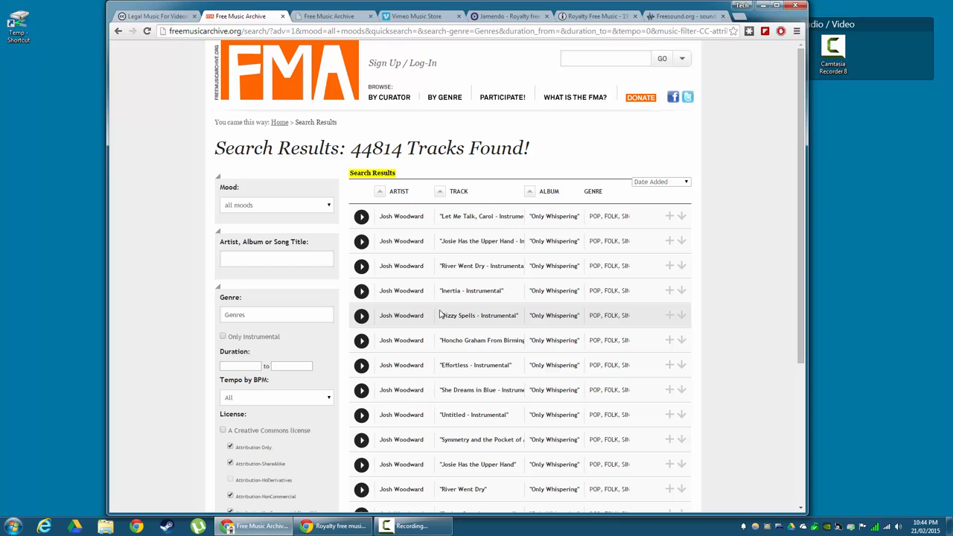
left_click(342, 15)
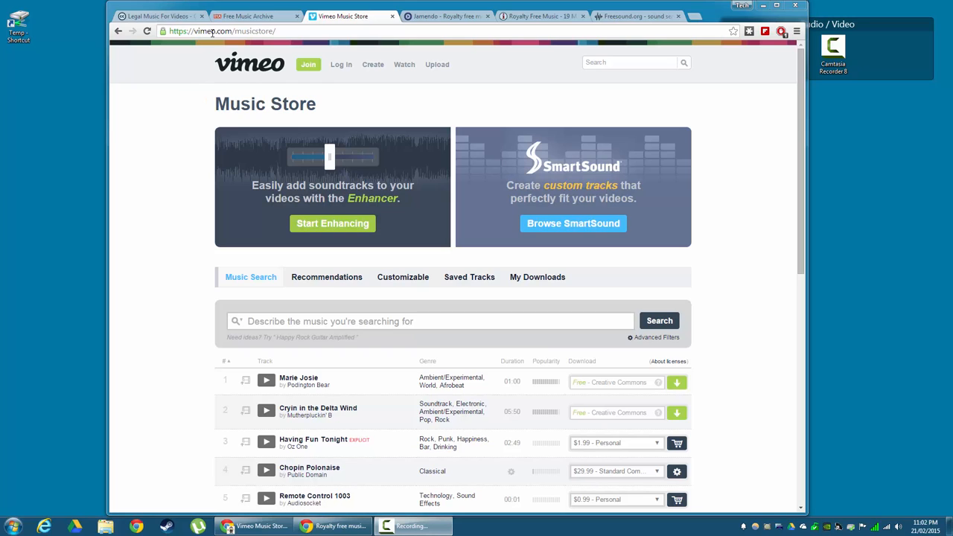
mouse_move(188, 242)
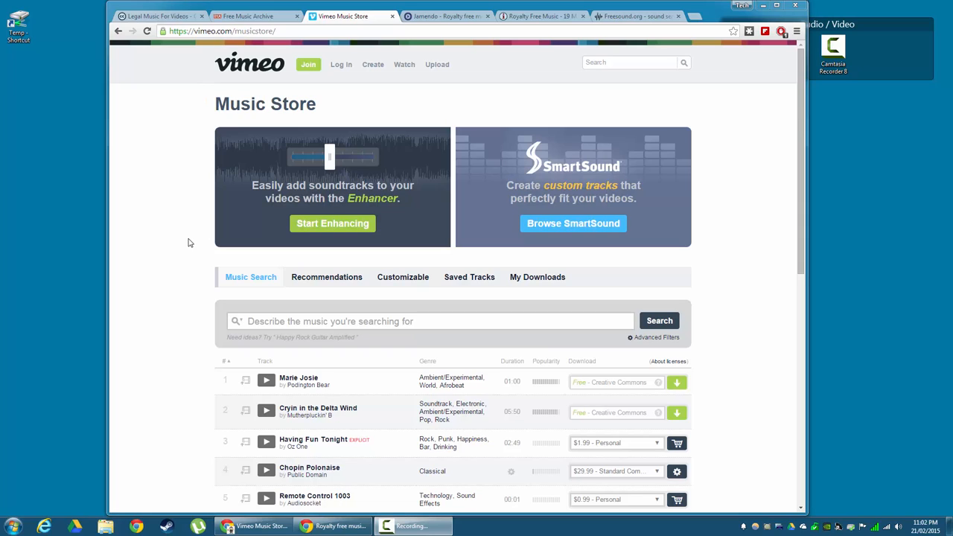
mouse_move(179, 333)
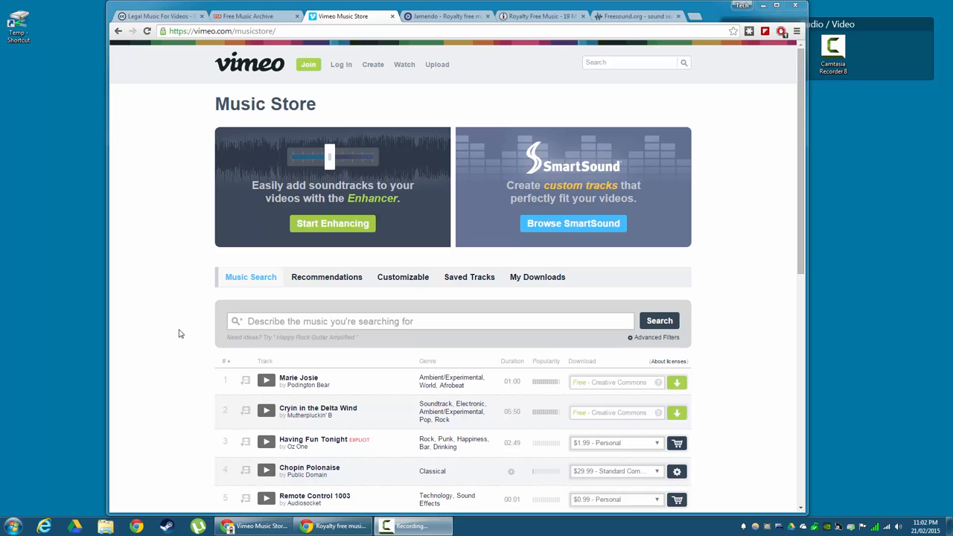
Step: Reveal and dismiss the Music Search box's genre, mood and tempo suggestions
scroll("down", 3)
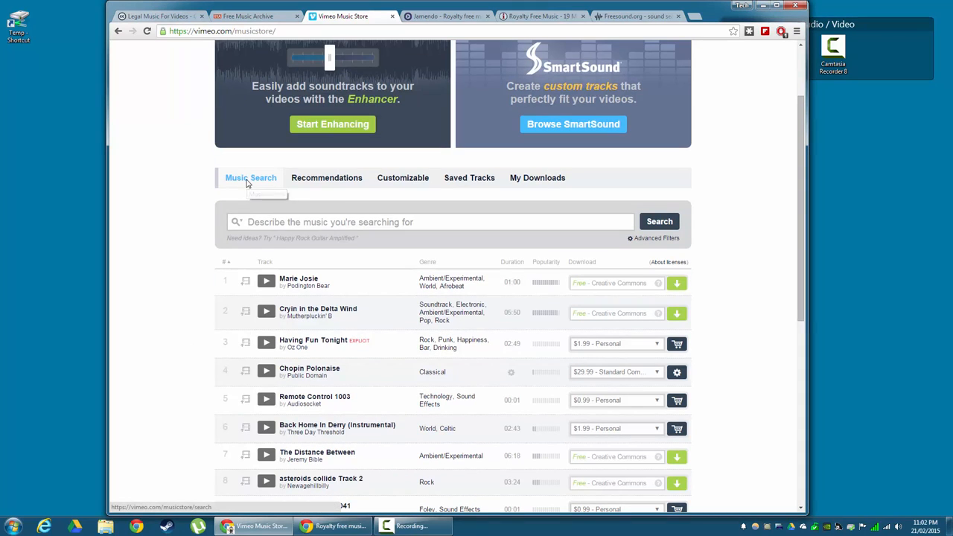
left_click(430, 222)
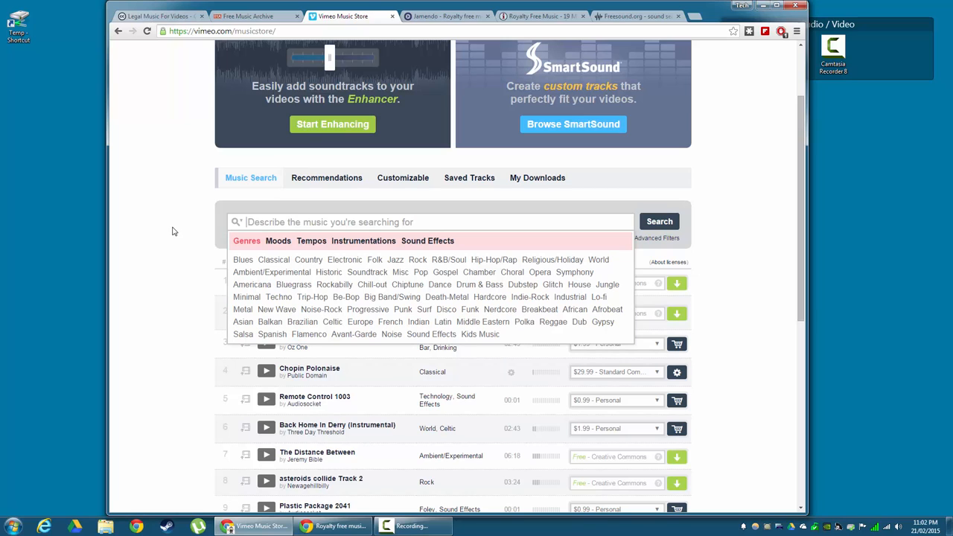
left_click(326, 177)
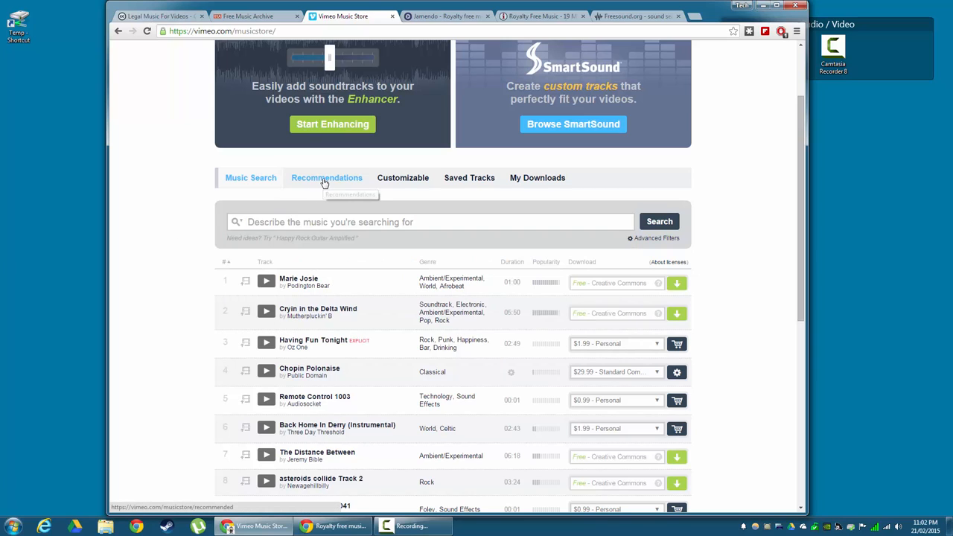
Step: Show the Recommendations list of free and priced tracks
left_click(326, 177)
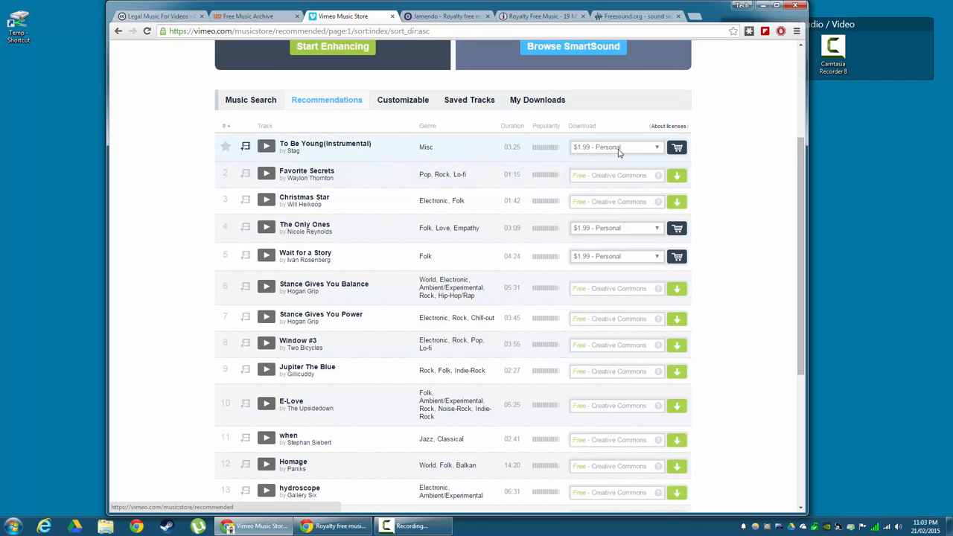
mouse_move(657, 147)
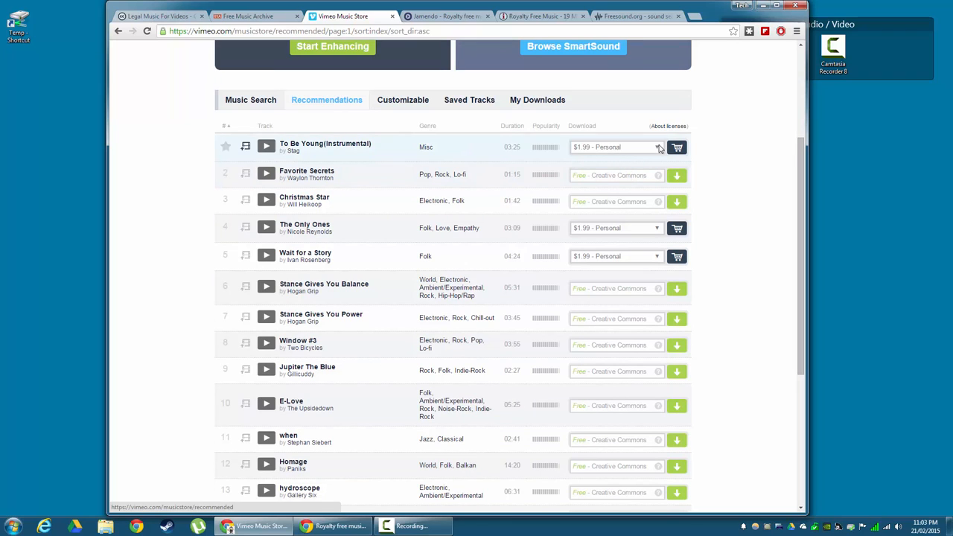
mouse_move(480, 184)
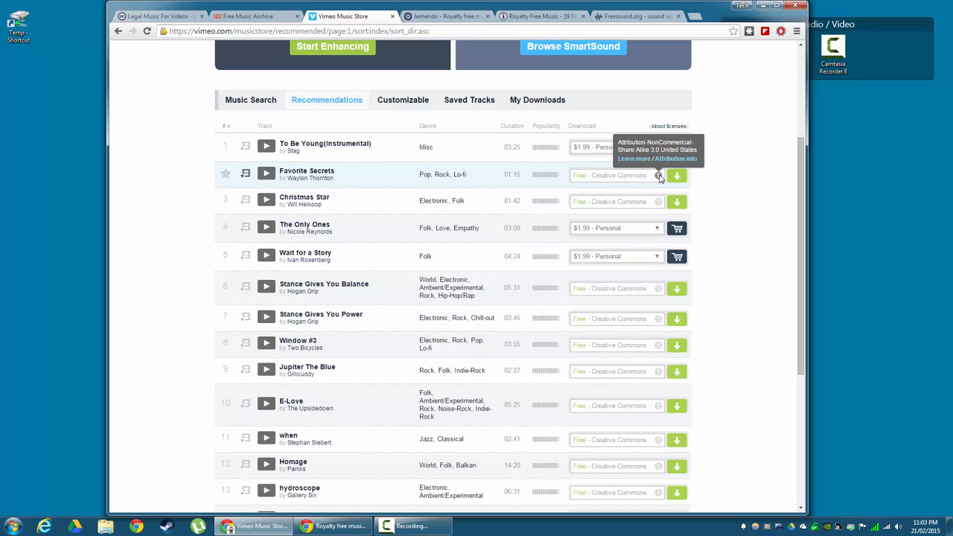
mouse_move(675, 176)
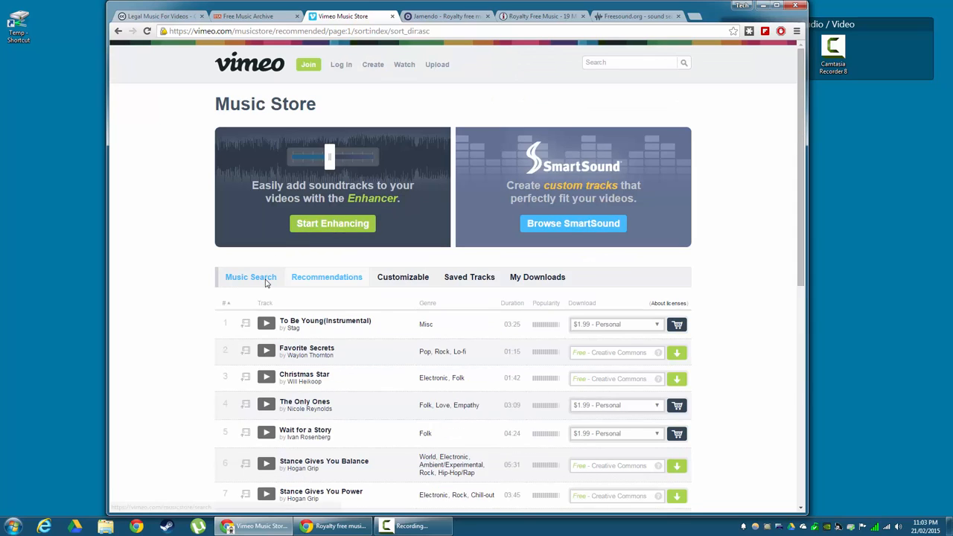
Step: Reveal the advanced filters in Music Search and check the License choices
left_click(250, 277)
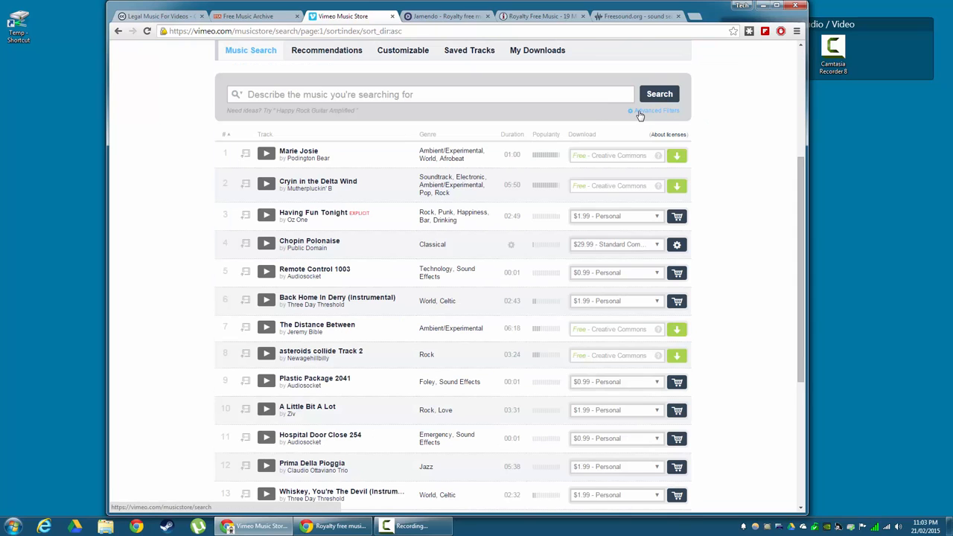
left_click(654, 110)
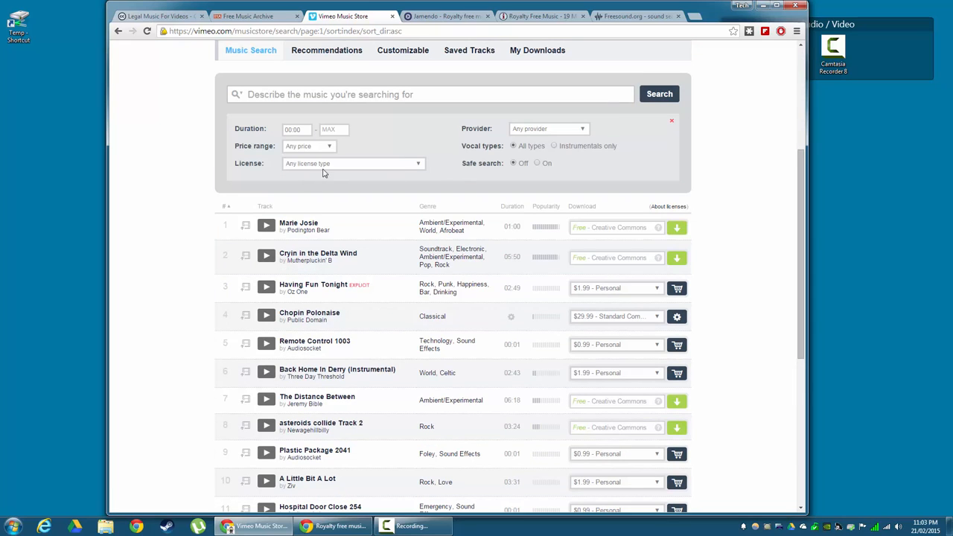
left_click(354, 162)
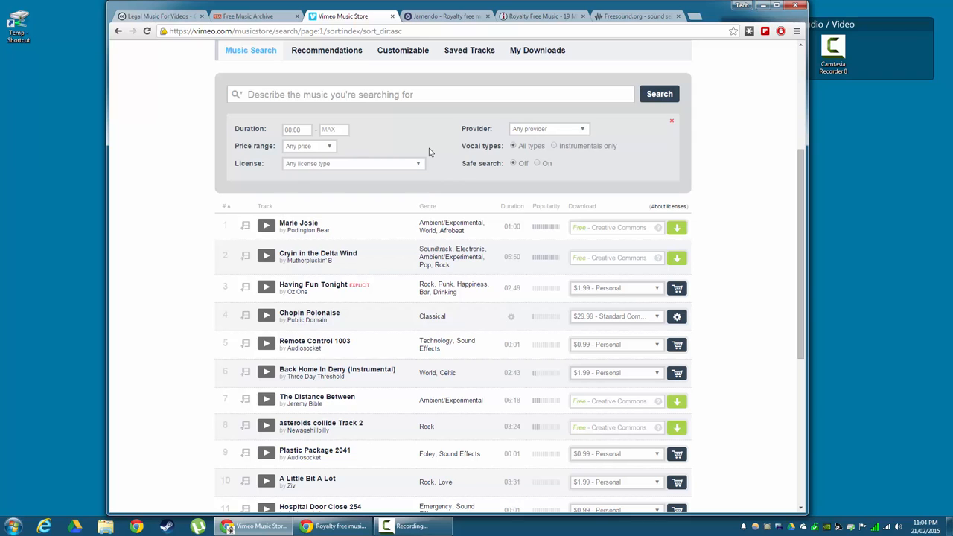
mouse_move(539, 149)
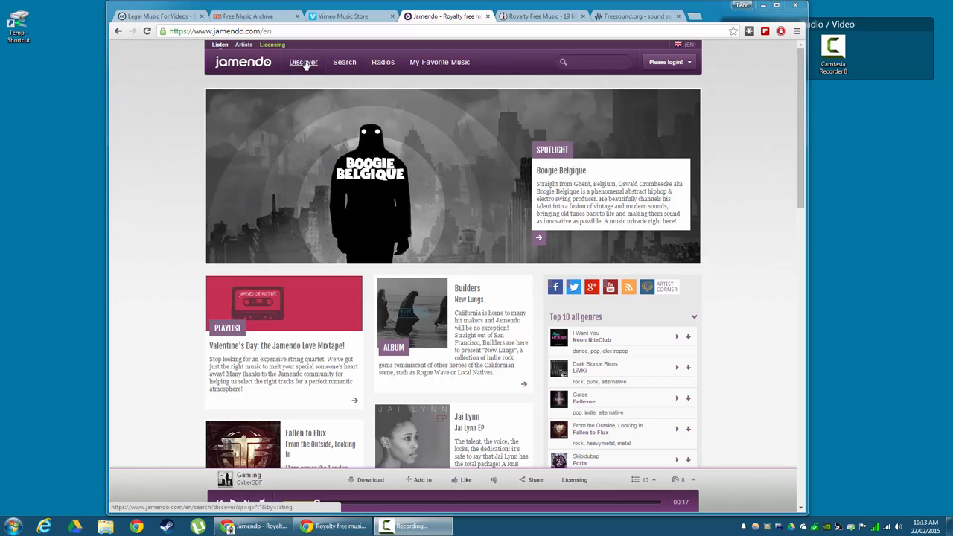
Step: Browse Discover's most popular tracks and play 'Lighthouse' by Michael Ellis
left_click(304, 63)
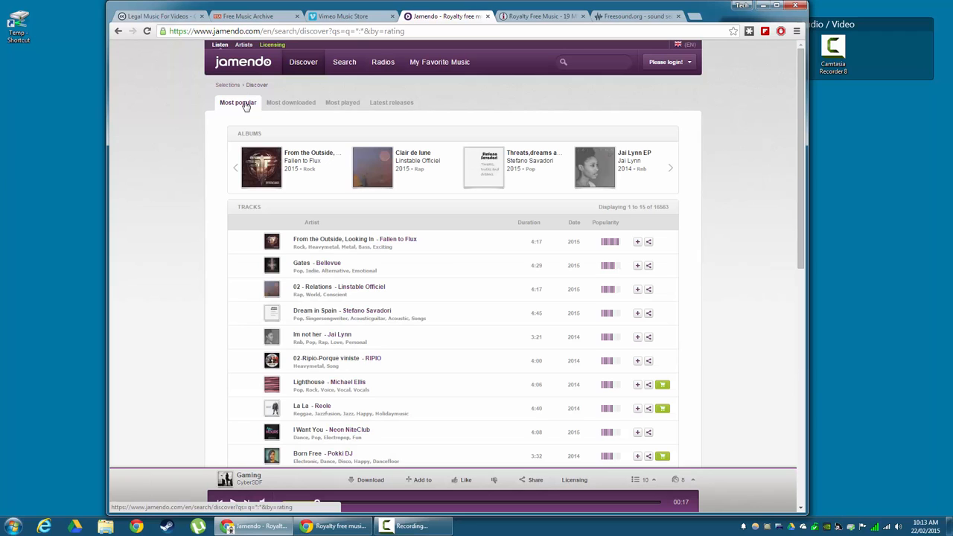
mouse_move(211, 261)
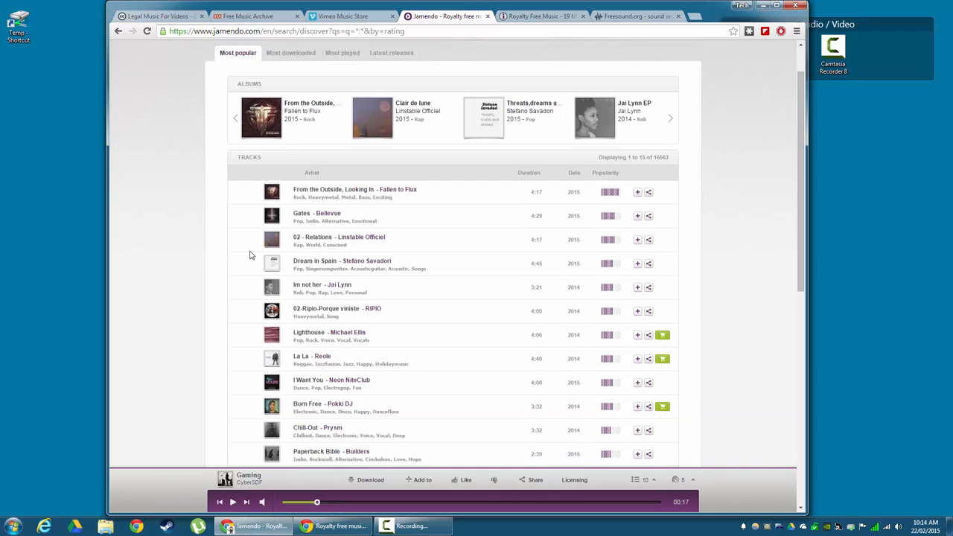
scroll("down", 3)
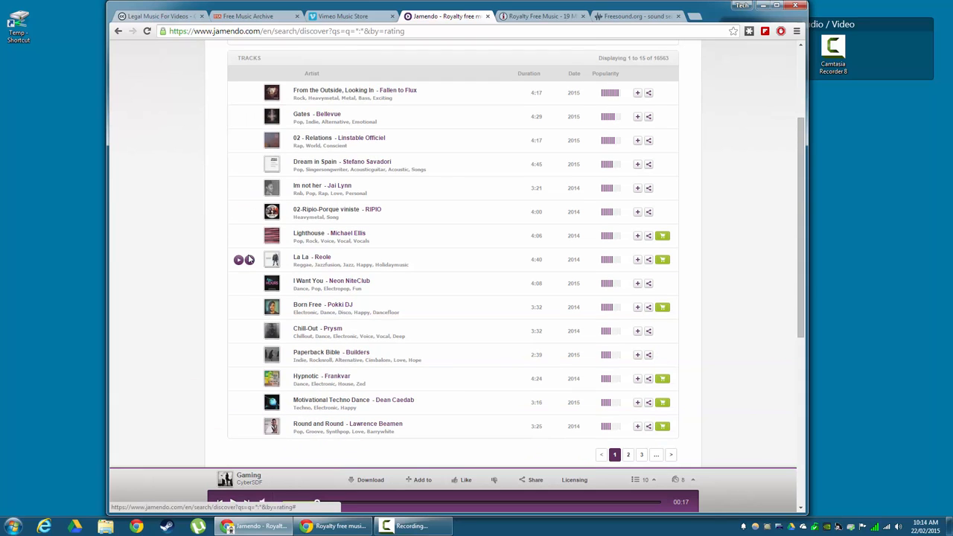
left_click(238, 186)
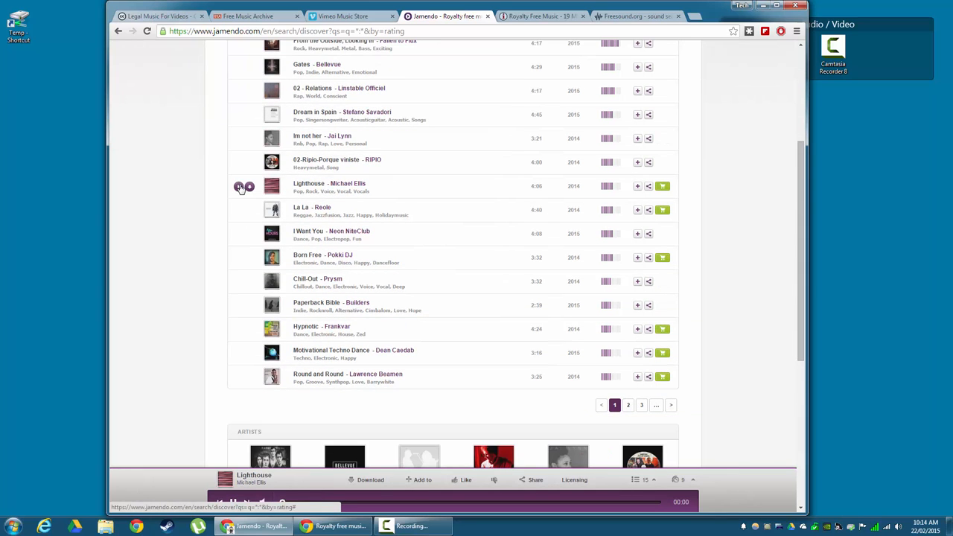
mouse_move(200, 209)
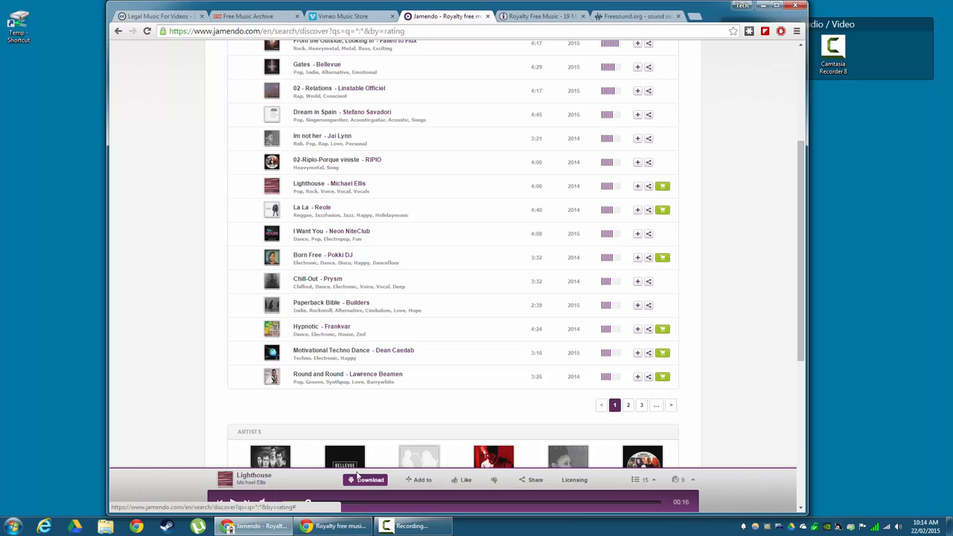
left_click(364, 480)
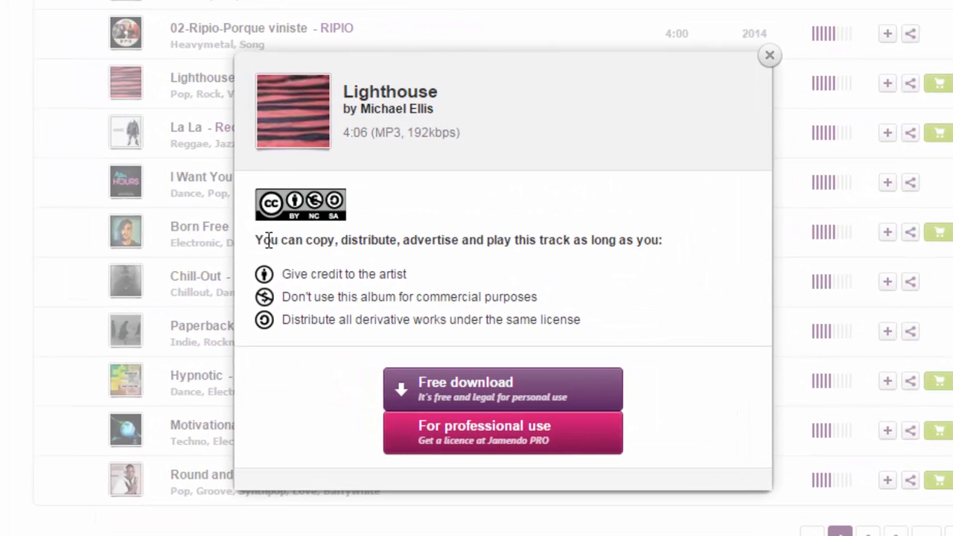
mouse_move(305, 269)
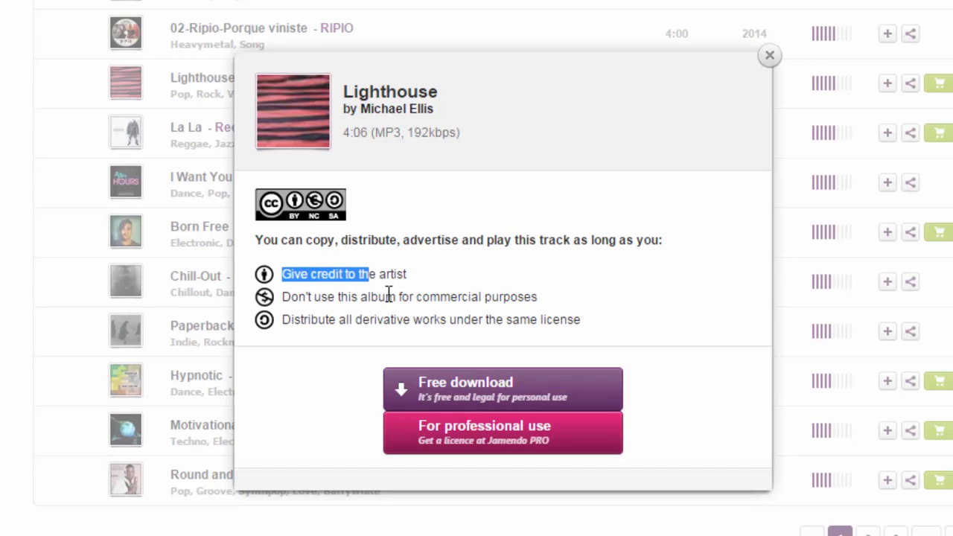
mouse_move(286, 329)
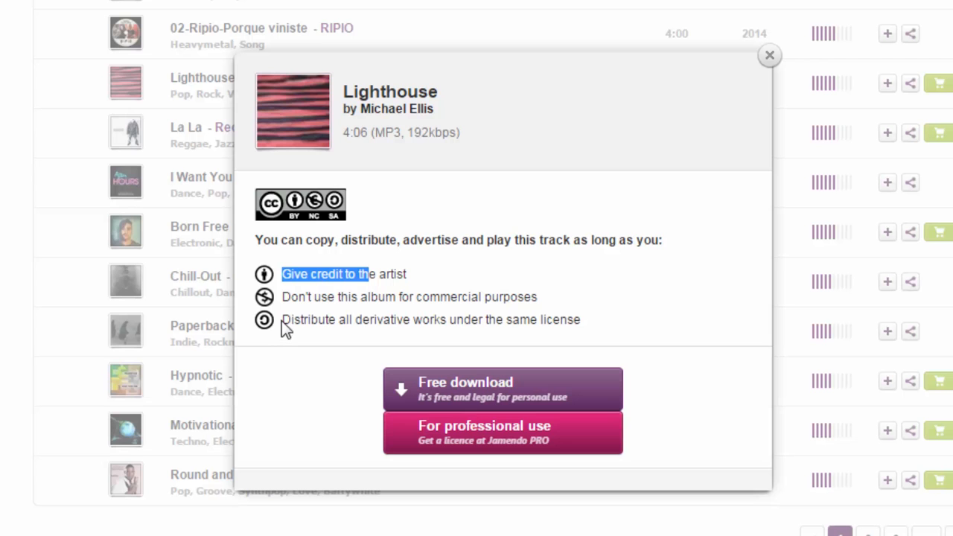
mouse_move(582, 320)
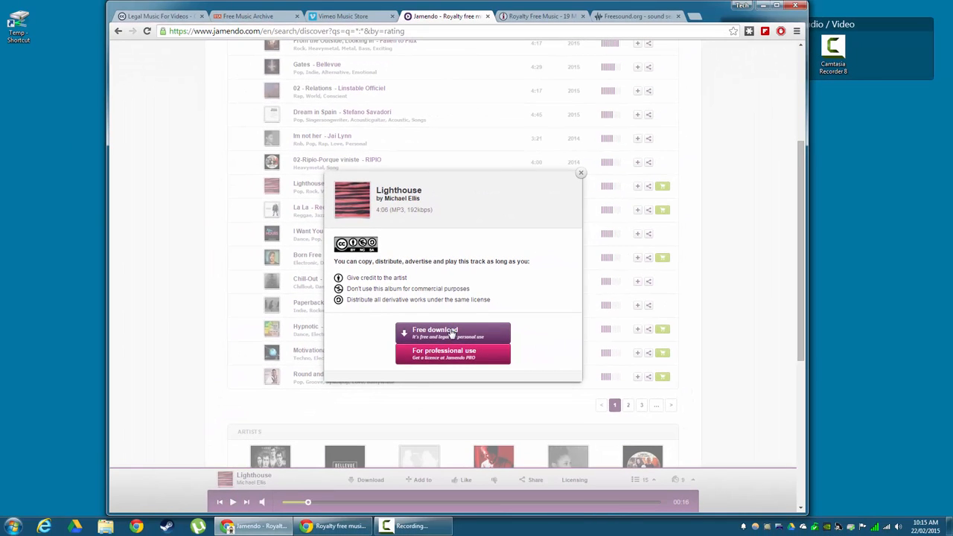
left_click(581, 173)
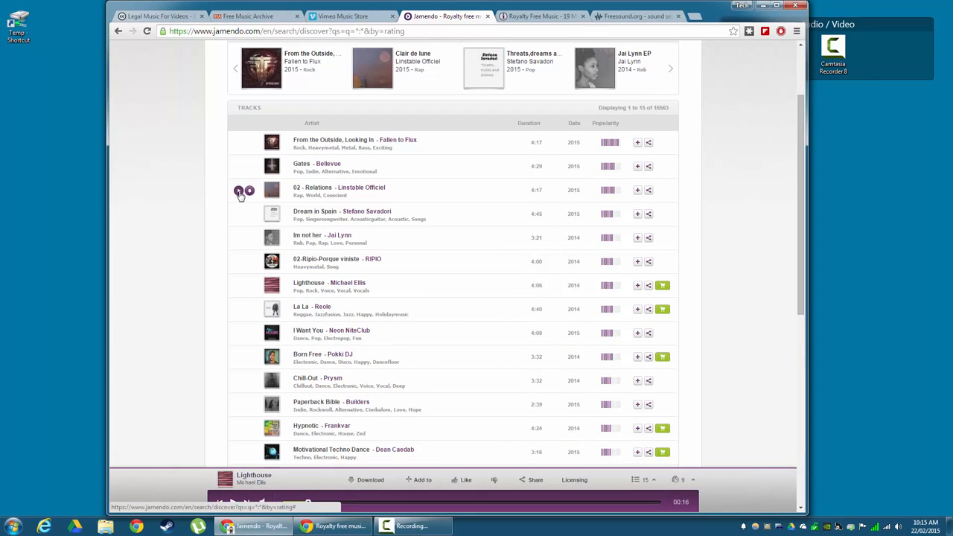
Step: Play '02 - Relations' by Linstable Officiel and review its CC BY-ND download licence
left_click(241, 191)
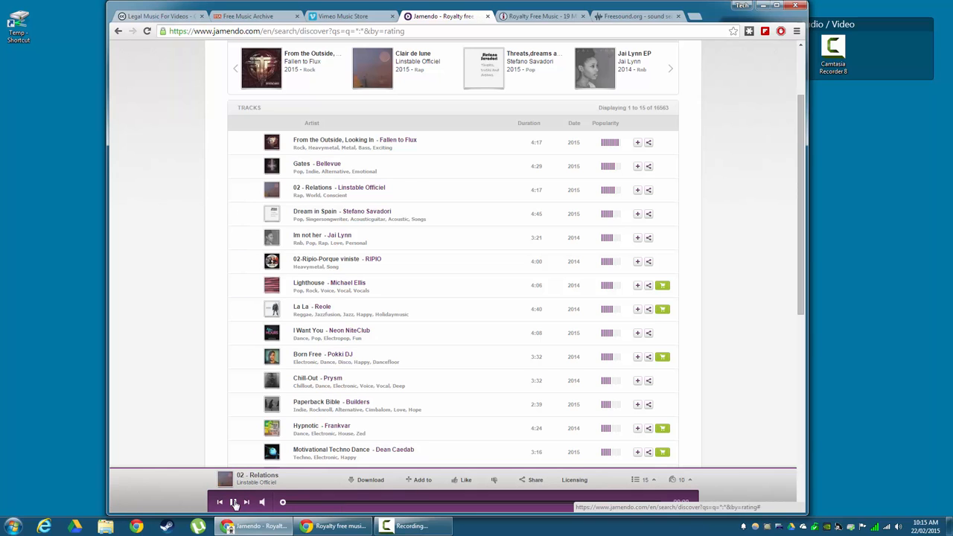
left_click(369, 479)
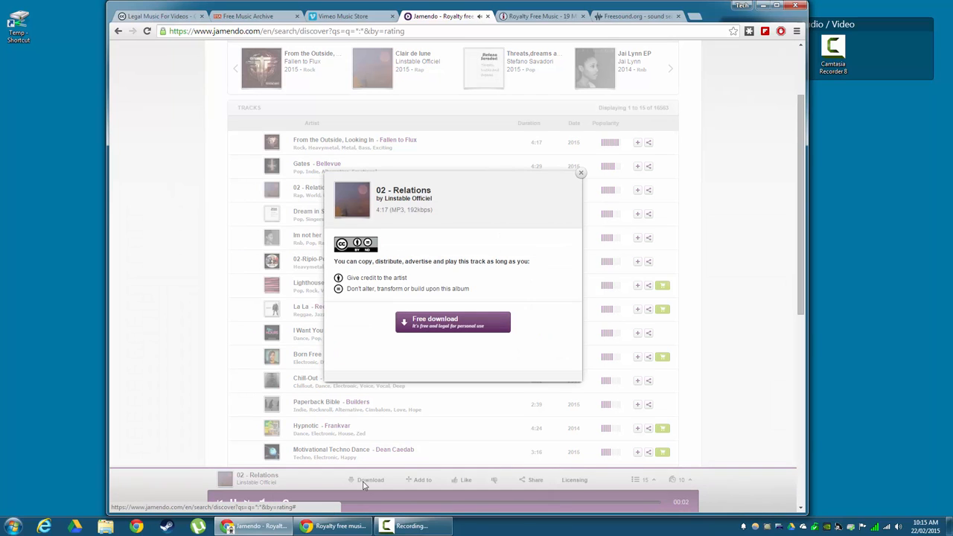
left_click(369, 479)
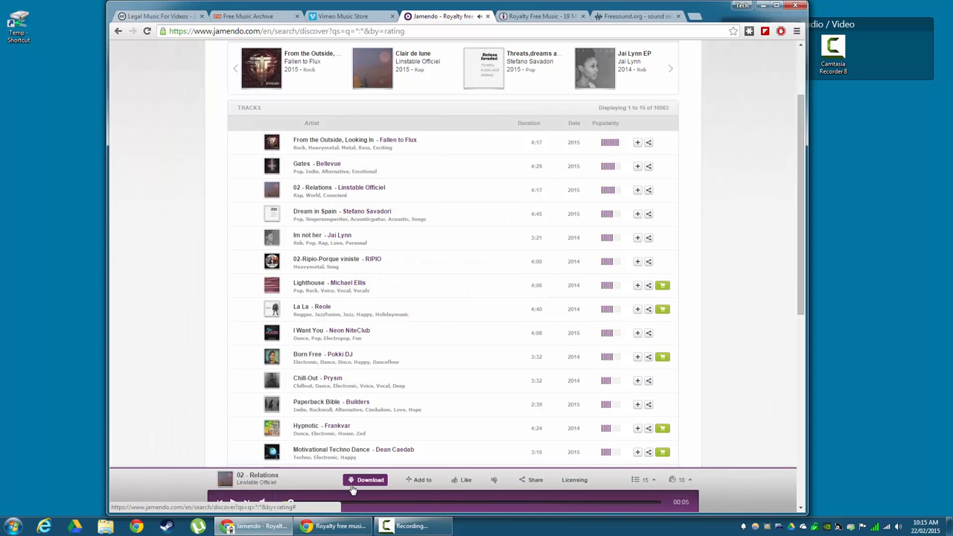
left_click(369, 479)
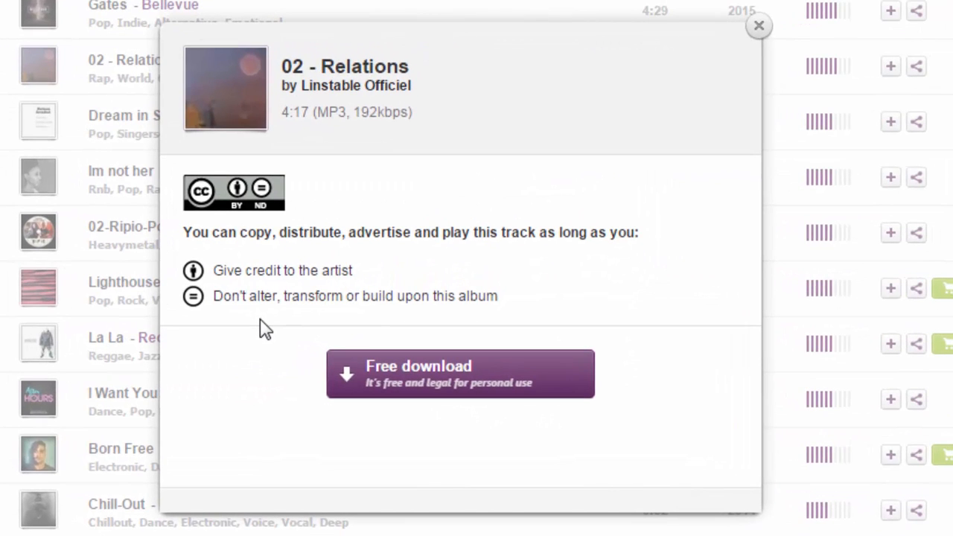
mouse_move(241, 297)
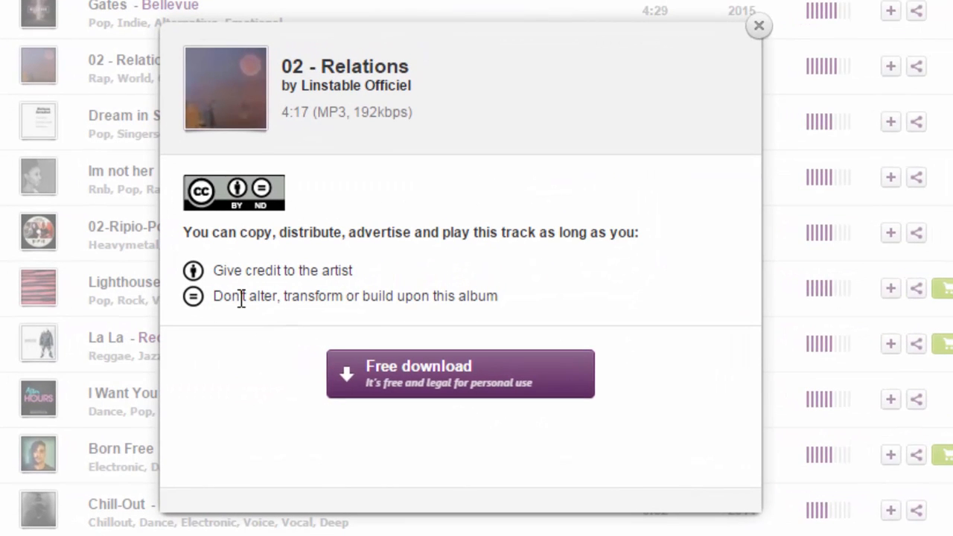
mouse_move(259, 211)
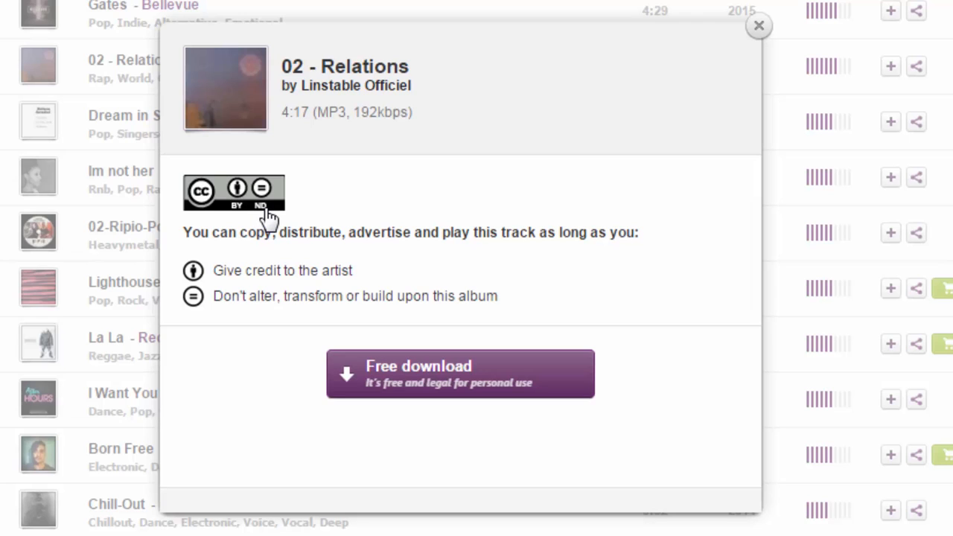
mouse_move(238, 313)
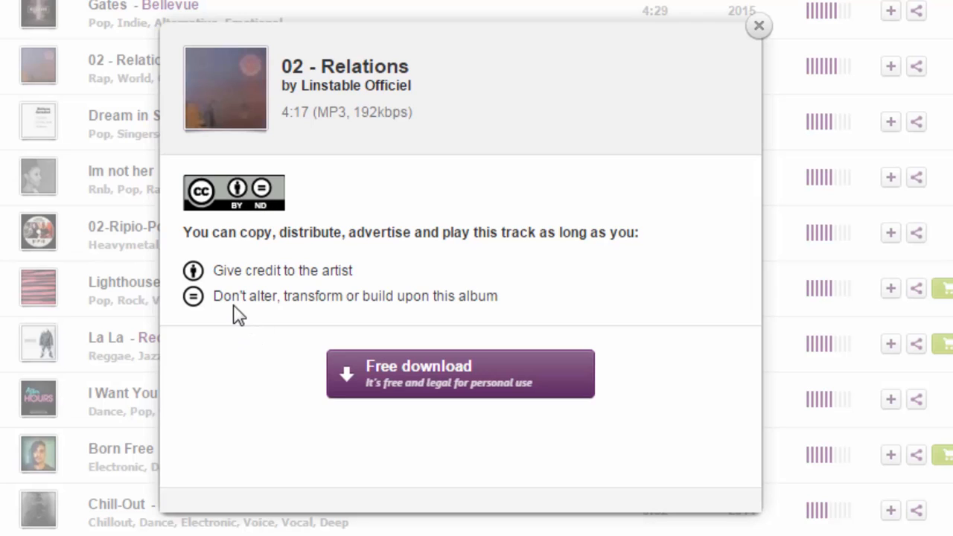
mouse_move(242, 301)
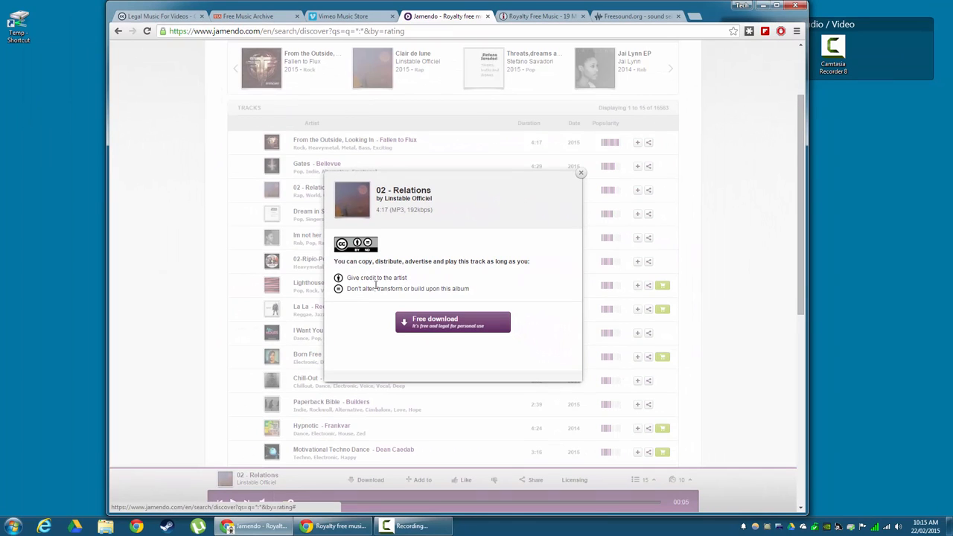
left_click(580, 173)
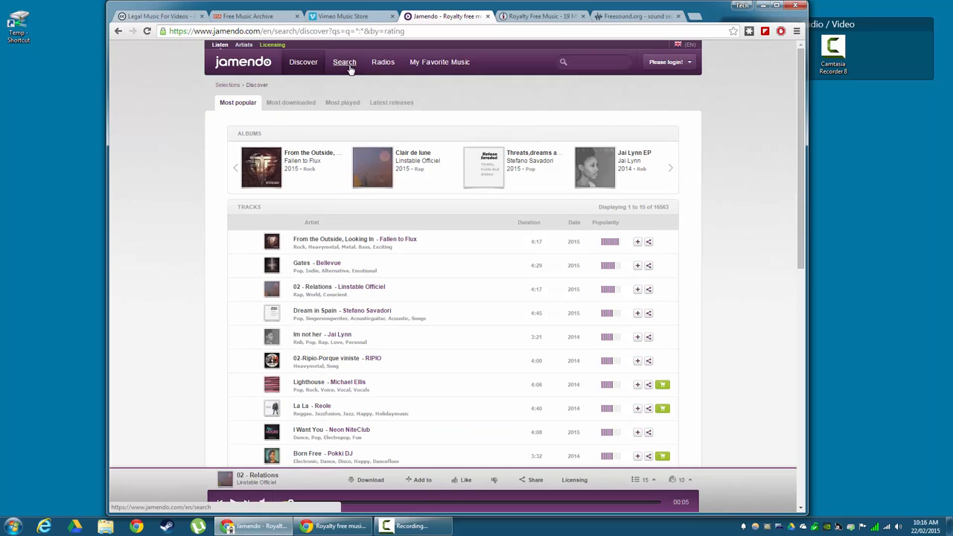
Step: Search Jamendo for 'gaming' with the CC license filter set to Attribution
left_click(344, 62)
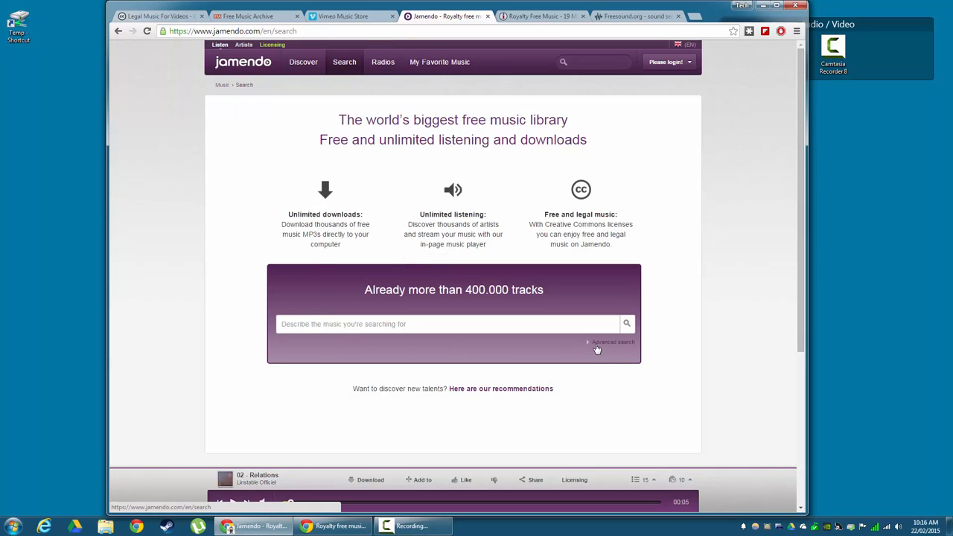
left_click(612, 341)
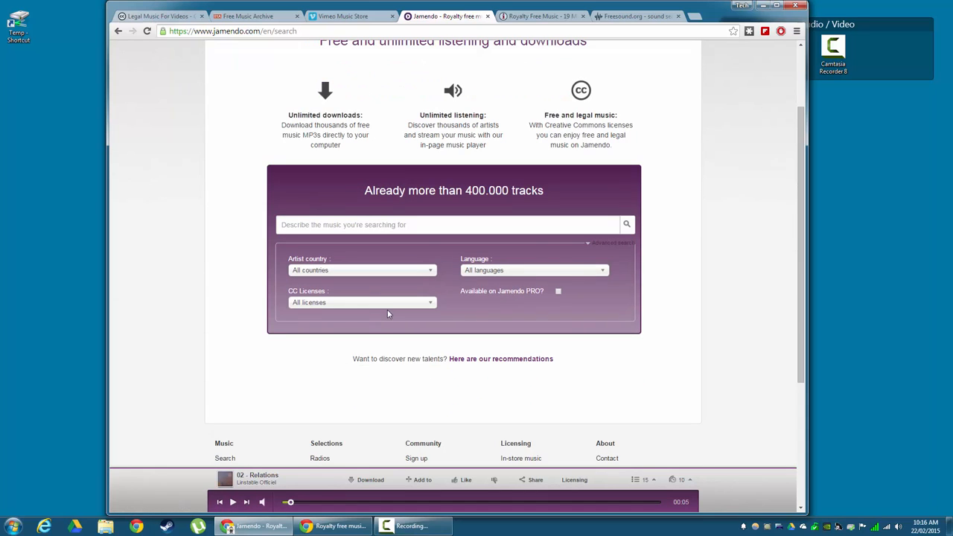
left_click(362, 302)
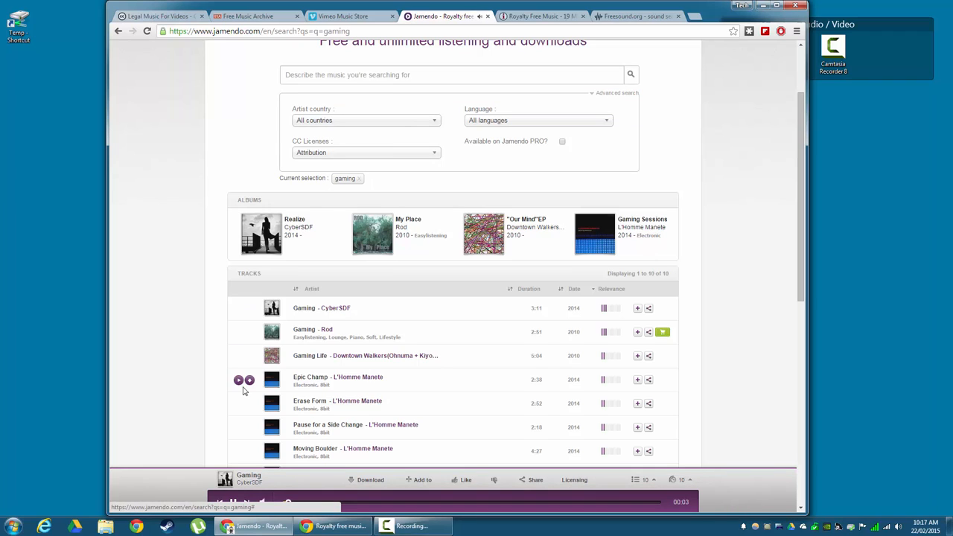
Step: Play a track from the gaming results and download it
left_click(239, 308)
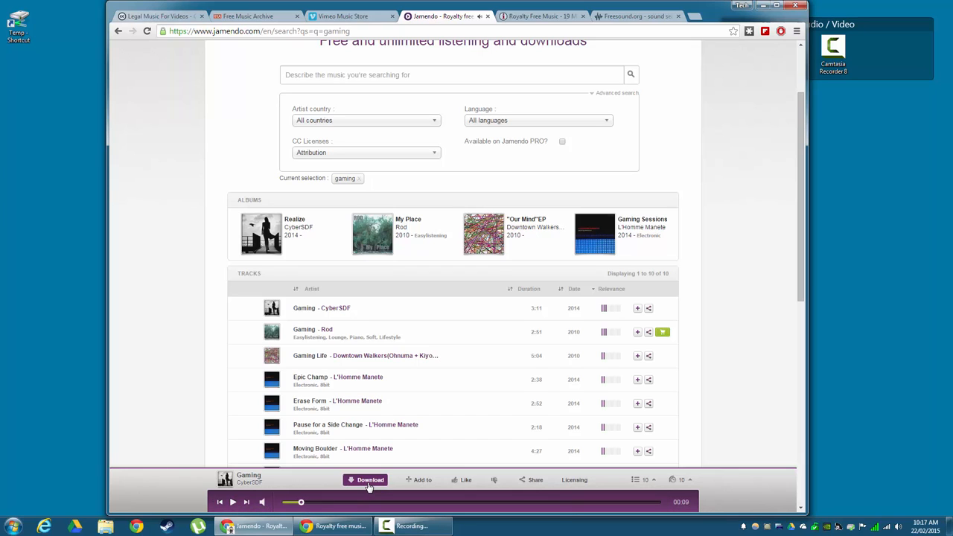
left_click(369, 479)
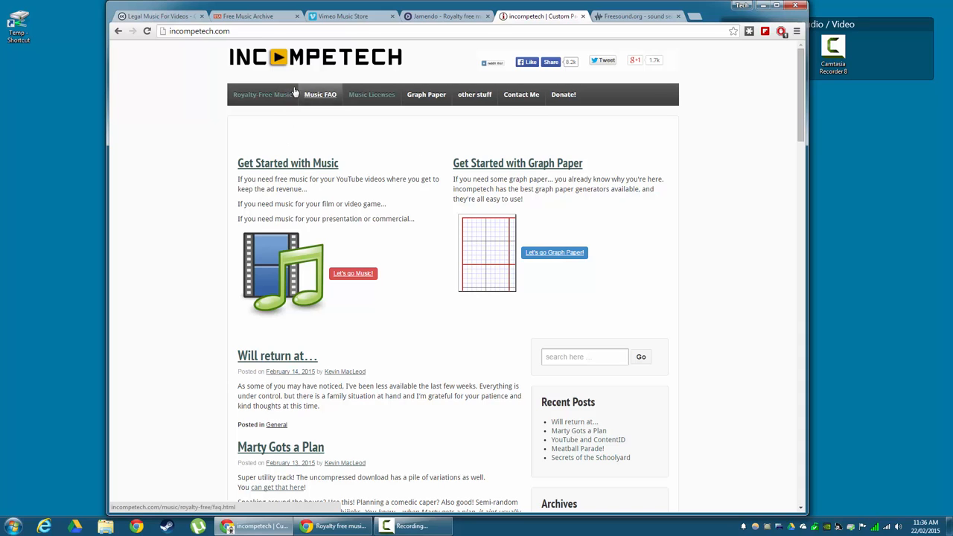
Step: Show Incompetech's Royalty-Free Music page with Full Search, Collections and ISRC Catalog
left_click(262, 95)
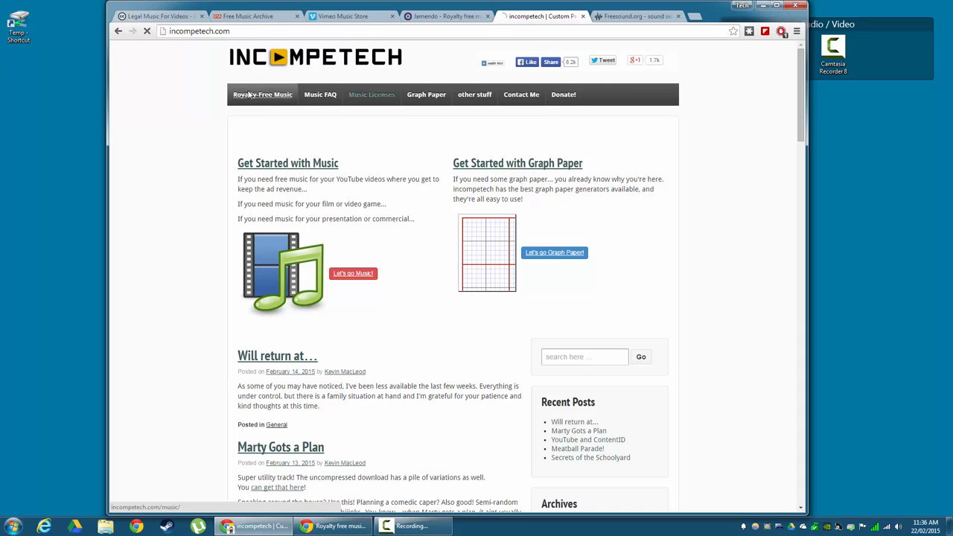
left_click(261, 95)
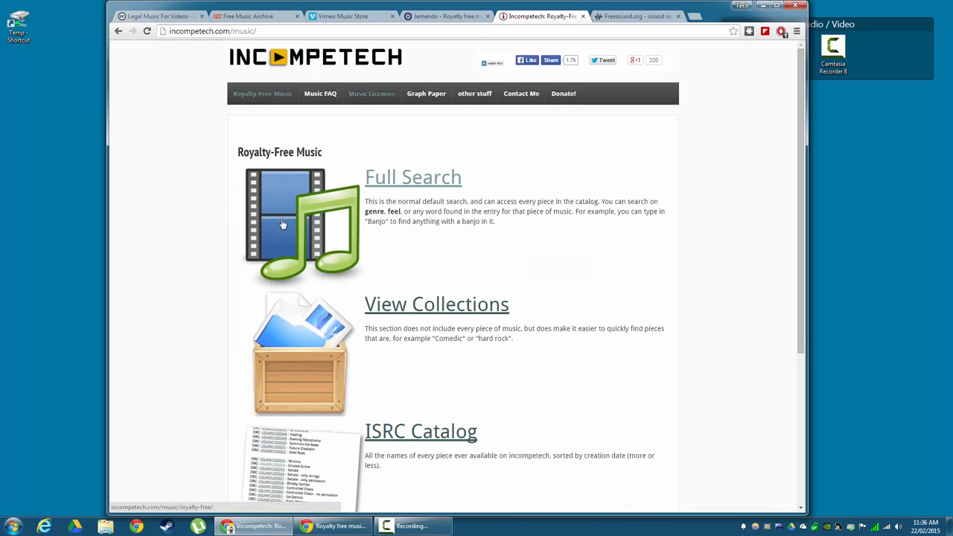
scroll("down", 3)
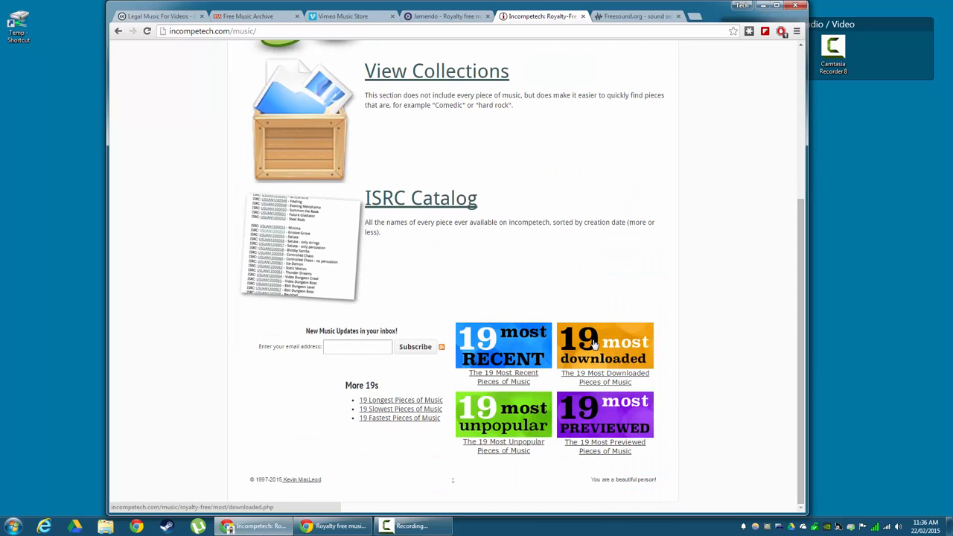
Step: Browse the 19 Most Downloaded Pieces list down to Volatile Reaction
left_click(605, 345)
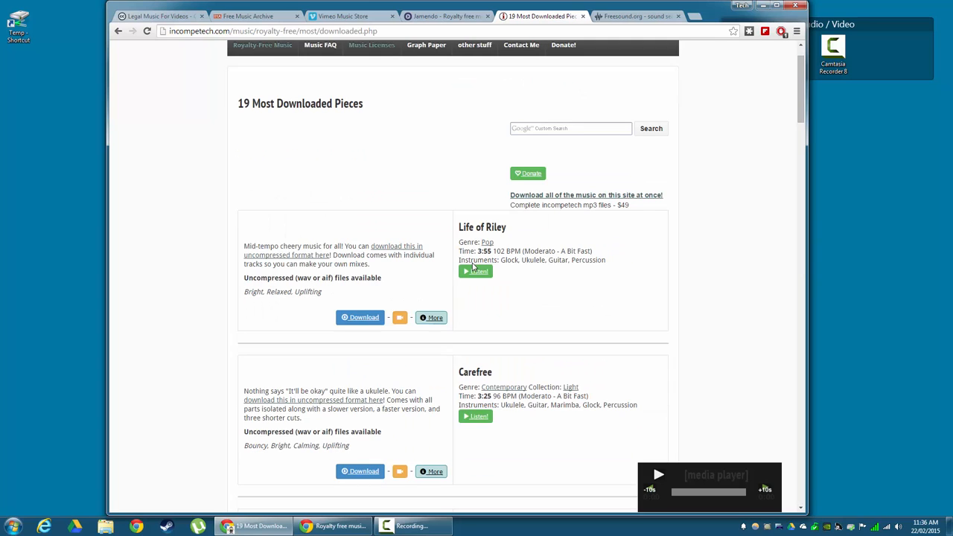
scroll("down", 3)
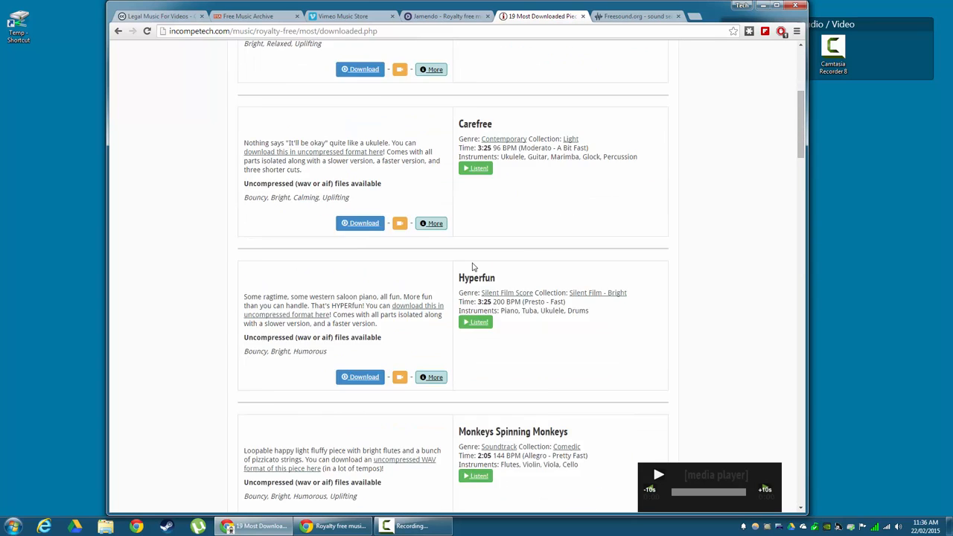
scroll("down", 3)
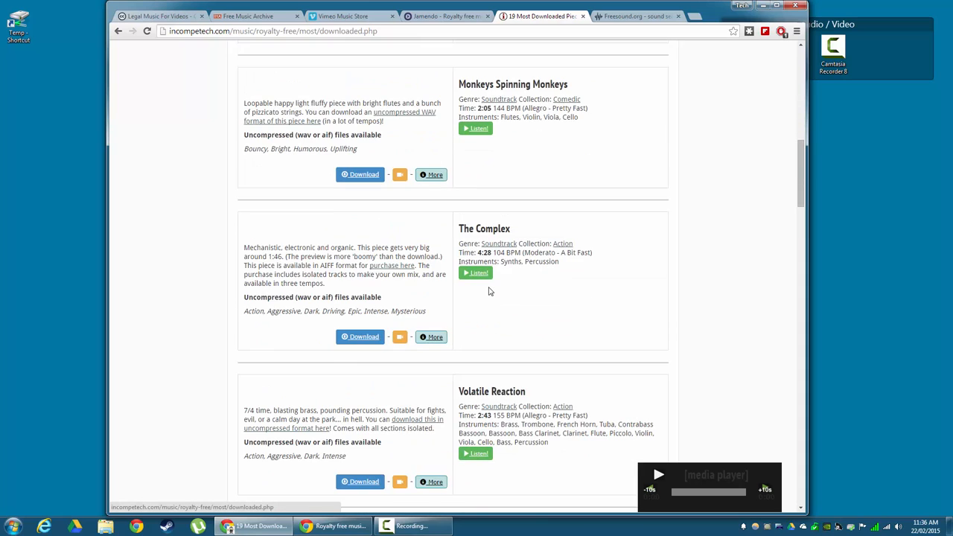
scroll("down", 3)
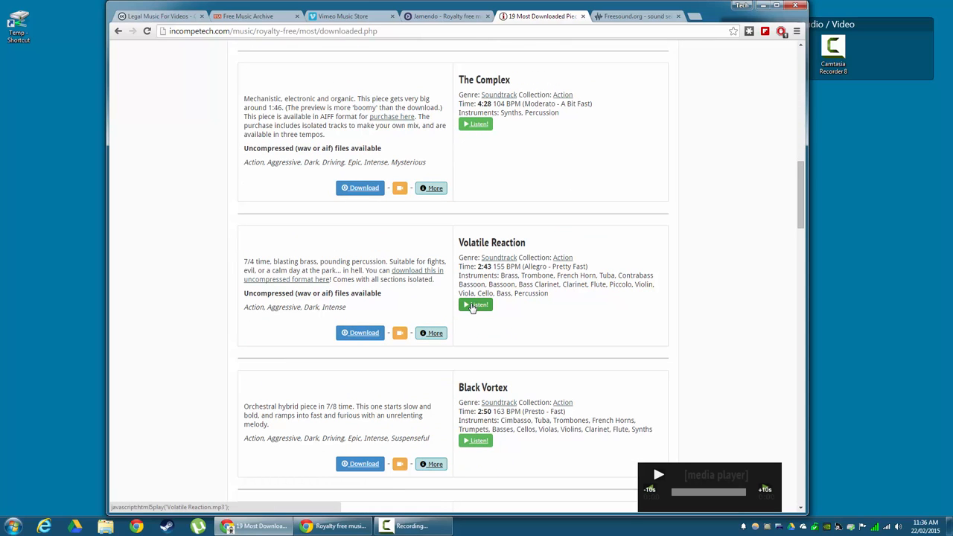
Step: Play Volatile Reaction and reveal its CC BY credit and license text
left_click(475, 304)
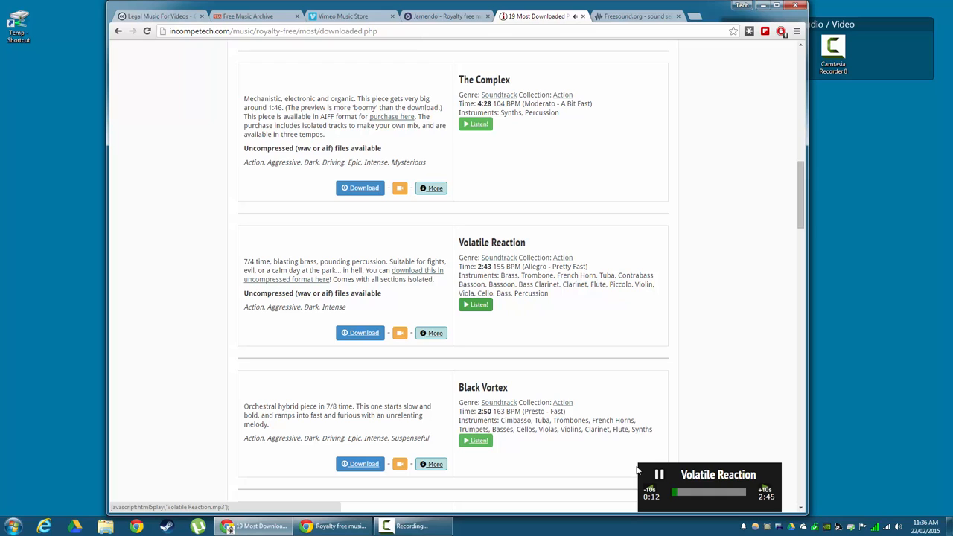
left_click(658, 474)
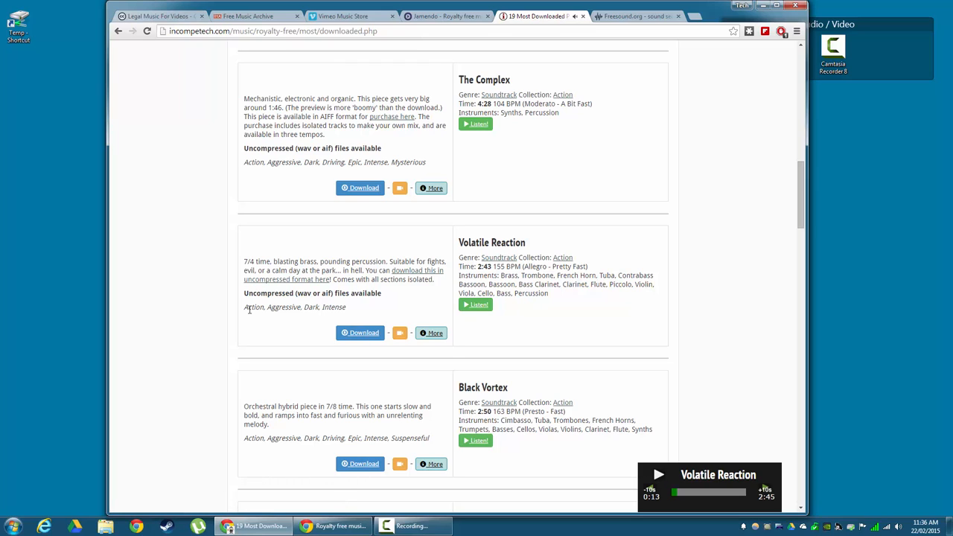
mouse_move(324, 324)
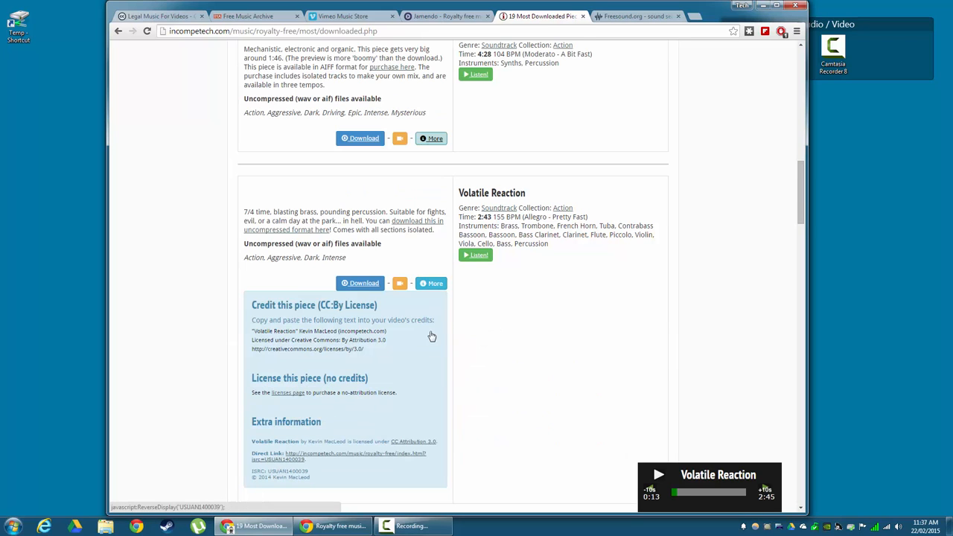
mouse_move(253, 320)
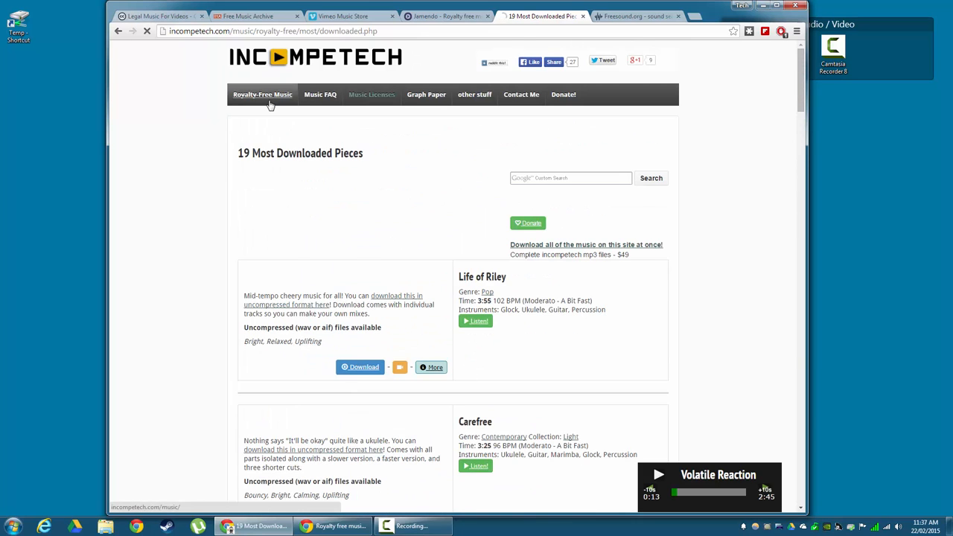
Step: Search Incompetech for Action-feel pieces, returning tracks such as Adventure Meme
left_click(262, 96)
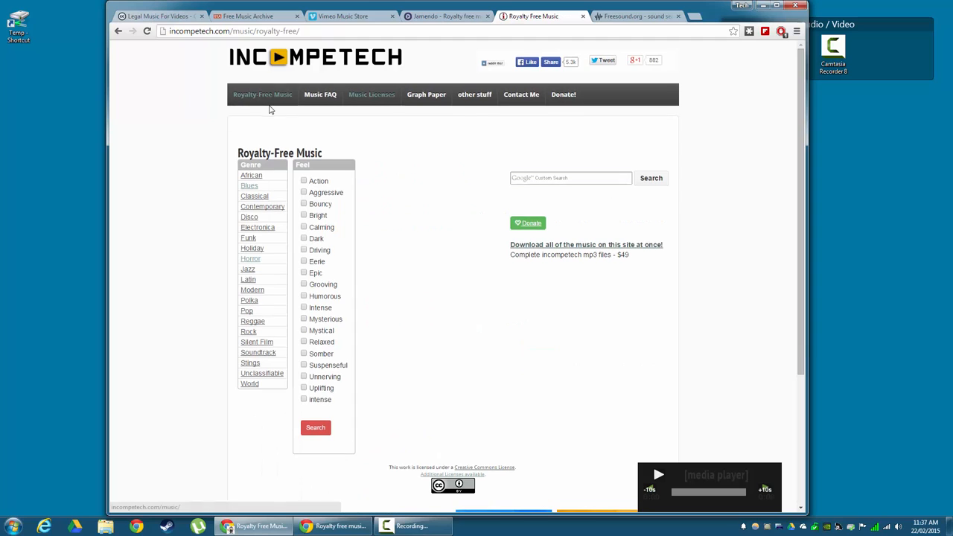
left_click(316, 427)
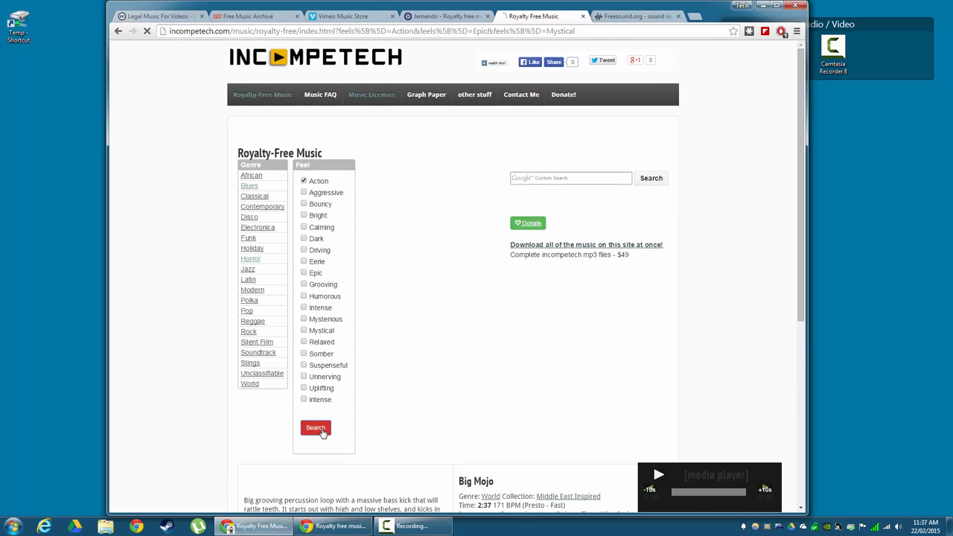
left_click(315, 427)
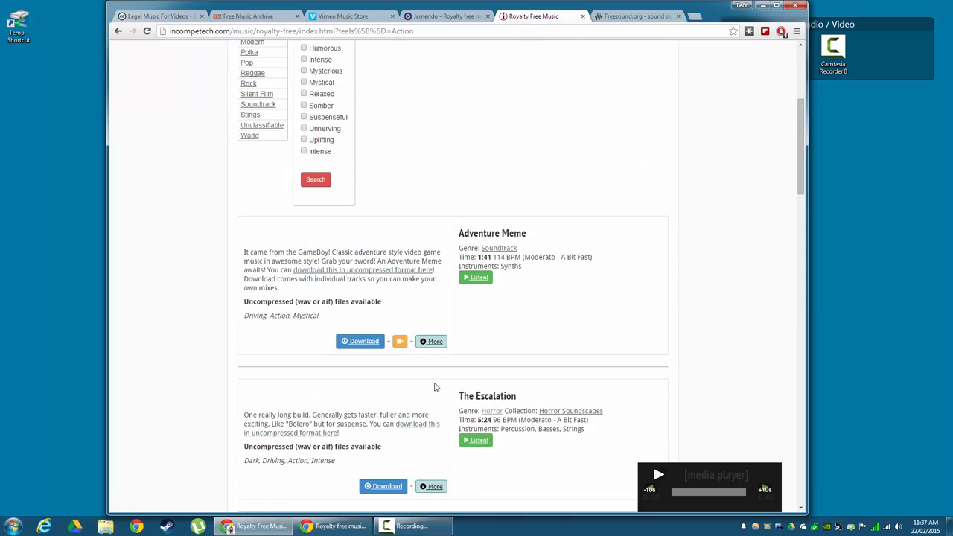
left_click(637, 15)
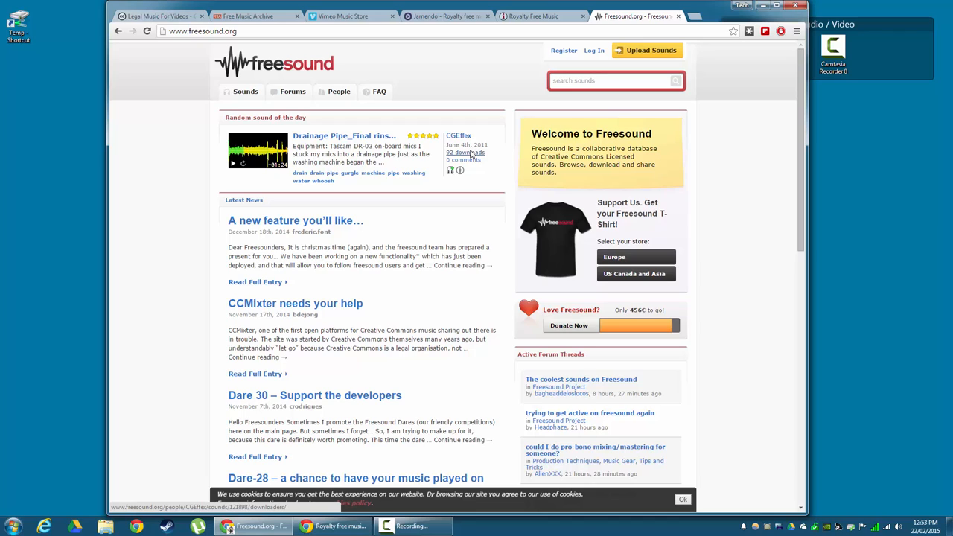
Step: Search Freesound for 'crowd', returning 2,399 sounds
left_click(610, 80)
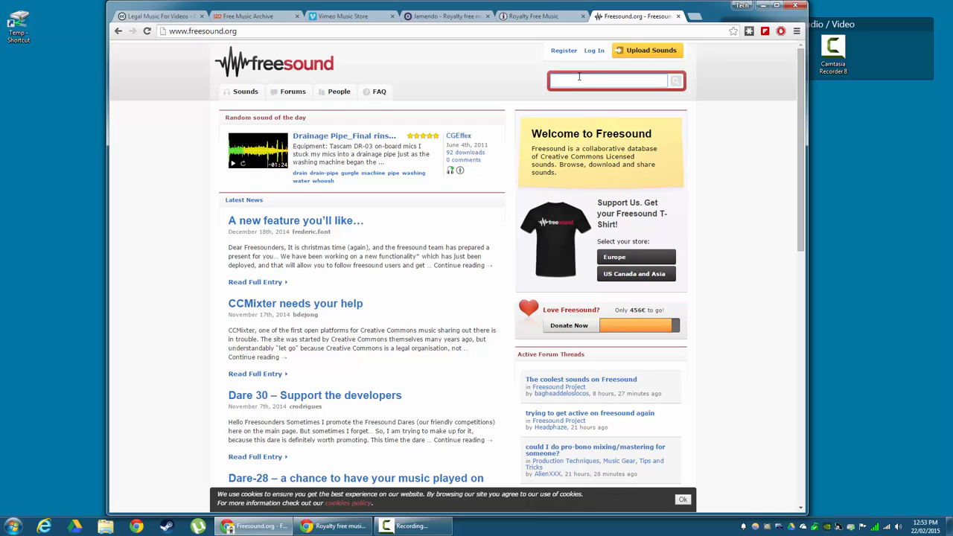
type("crowd")
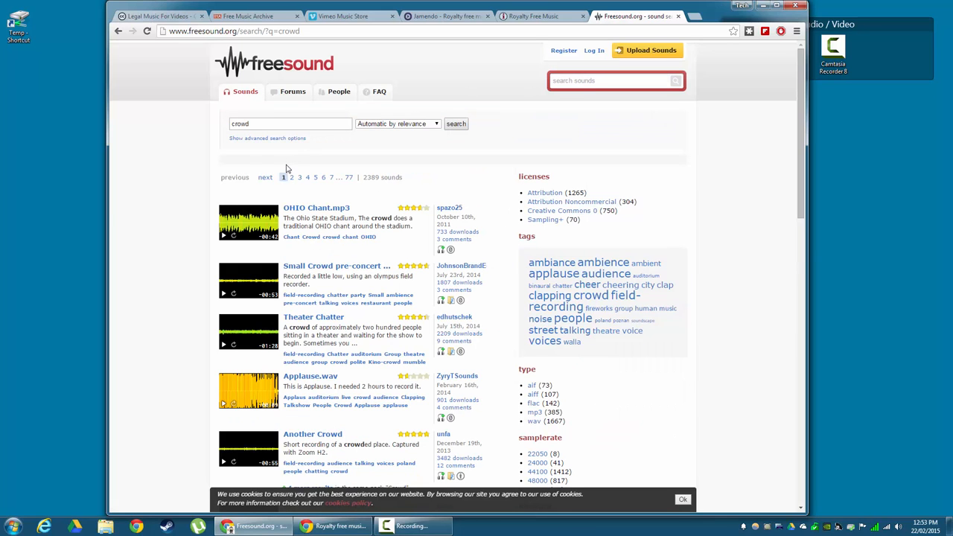
mouse_move(314, 278)
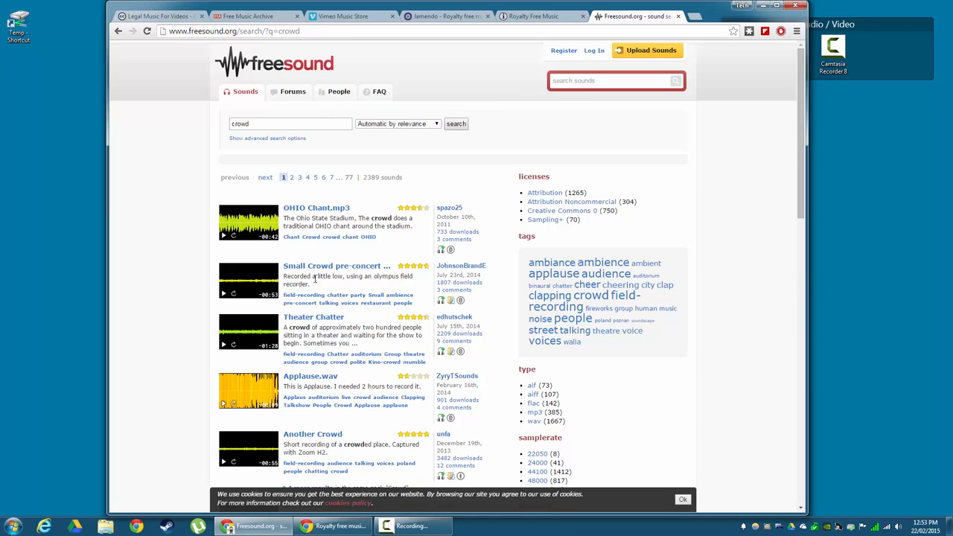
Step: Open the 'big crowd laughter.wav' sound page by Kyster from the results
scroll("down", 3)
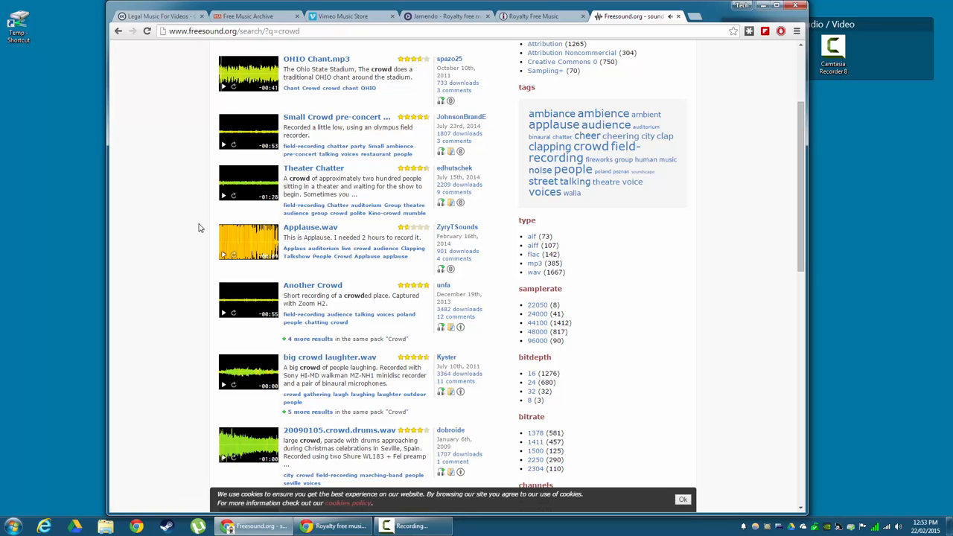
mouse_move(223, 390)
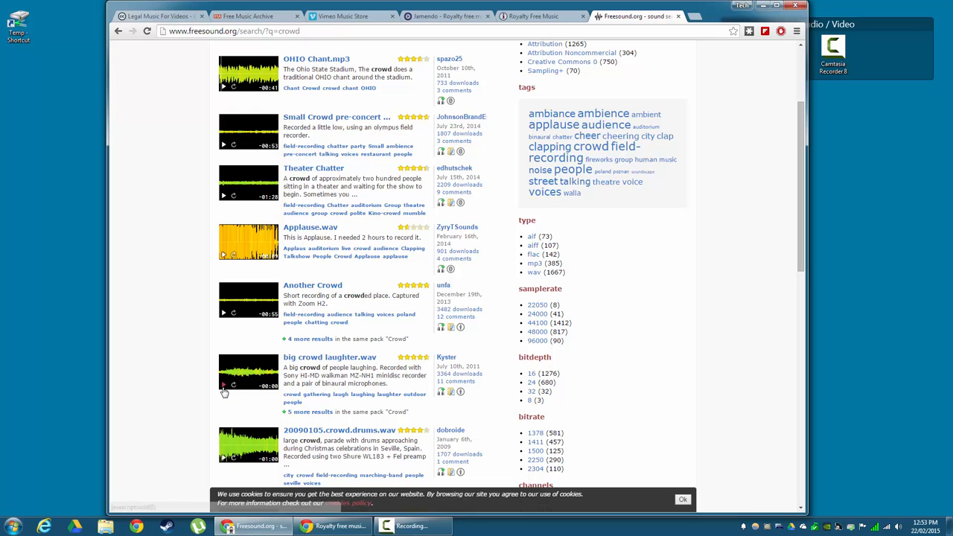
mouse_move(461, 395)
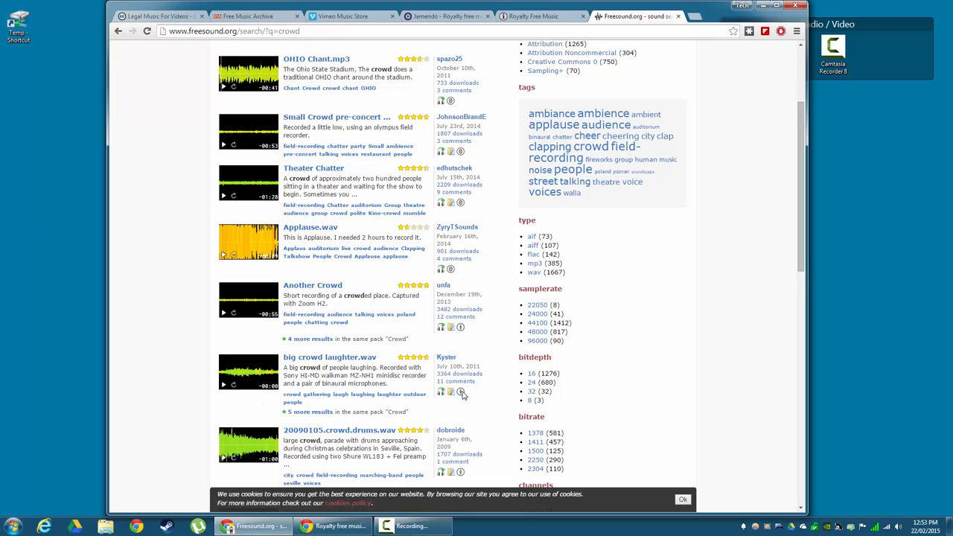
left_click(328, 358)
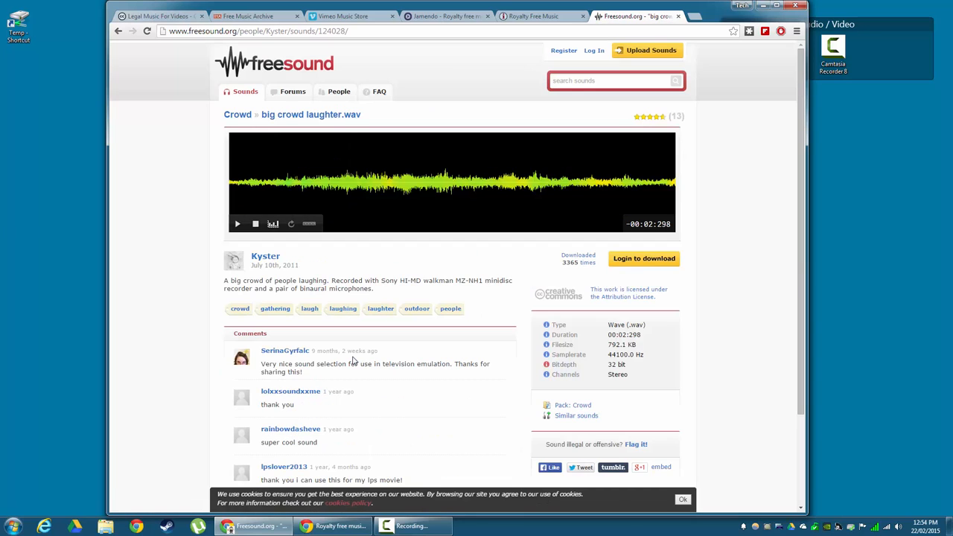